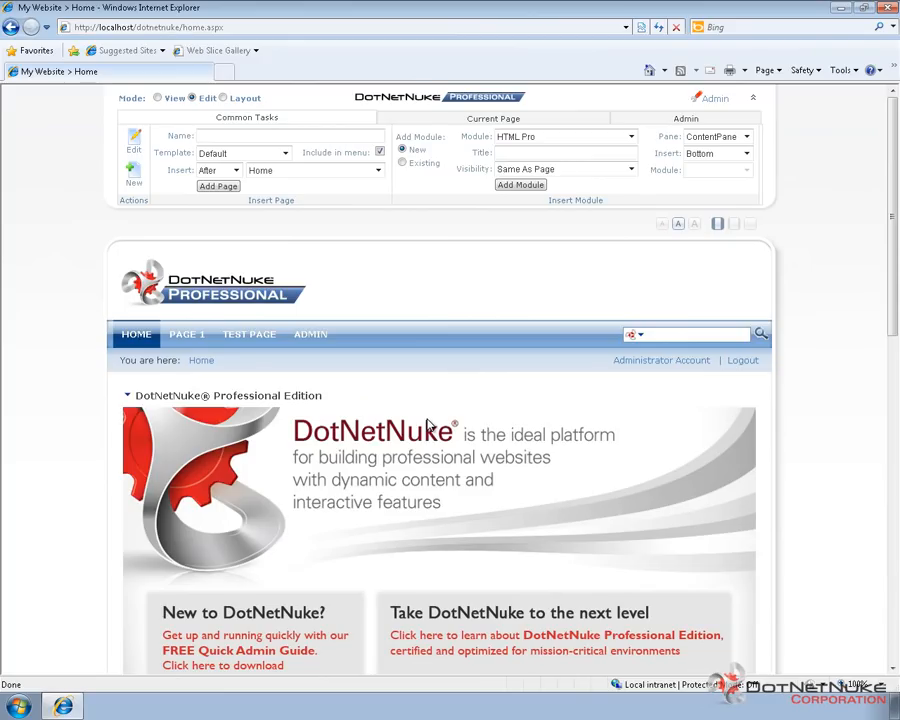
mouse_move(186, 334)
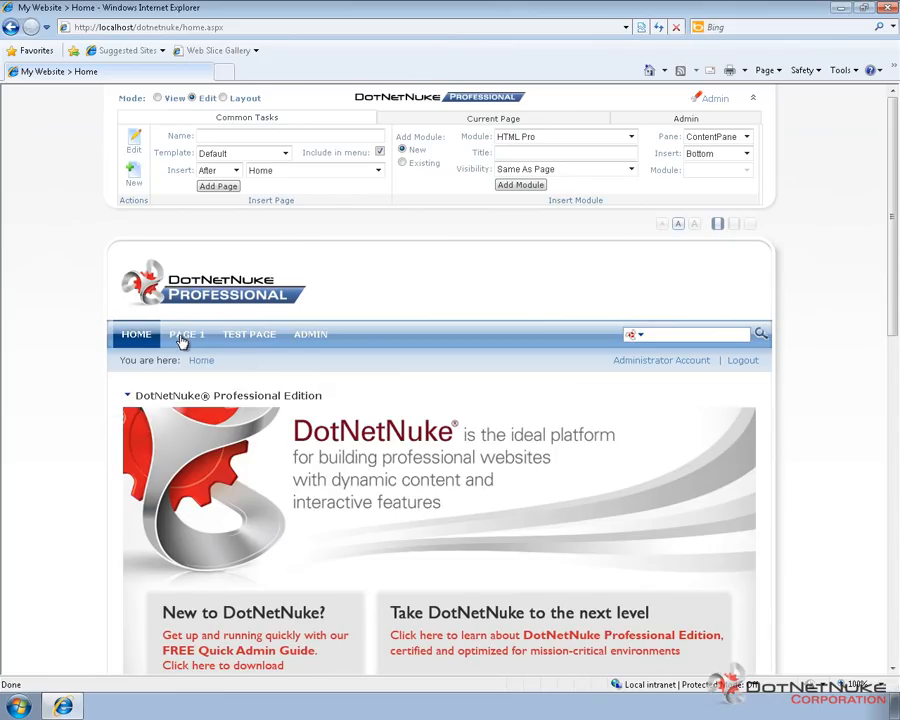
mouse_move(186, 334)
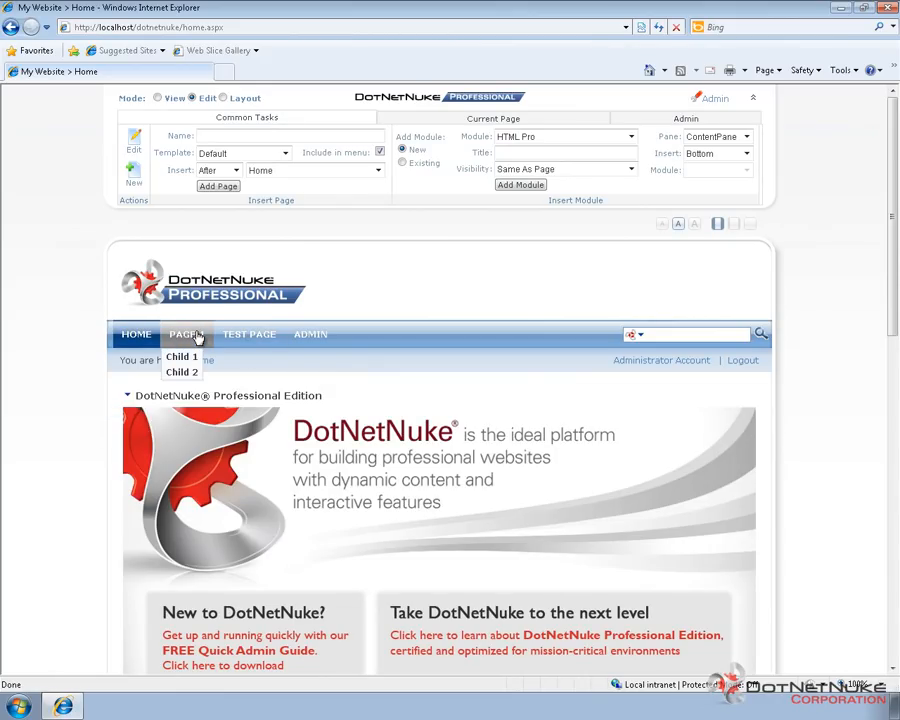
mouse_move(181, 372)
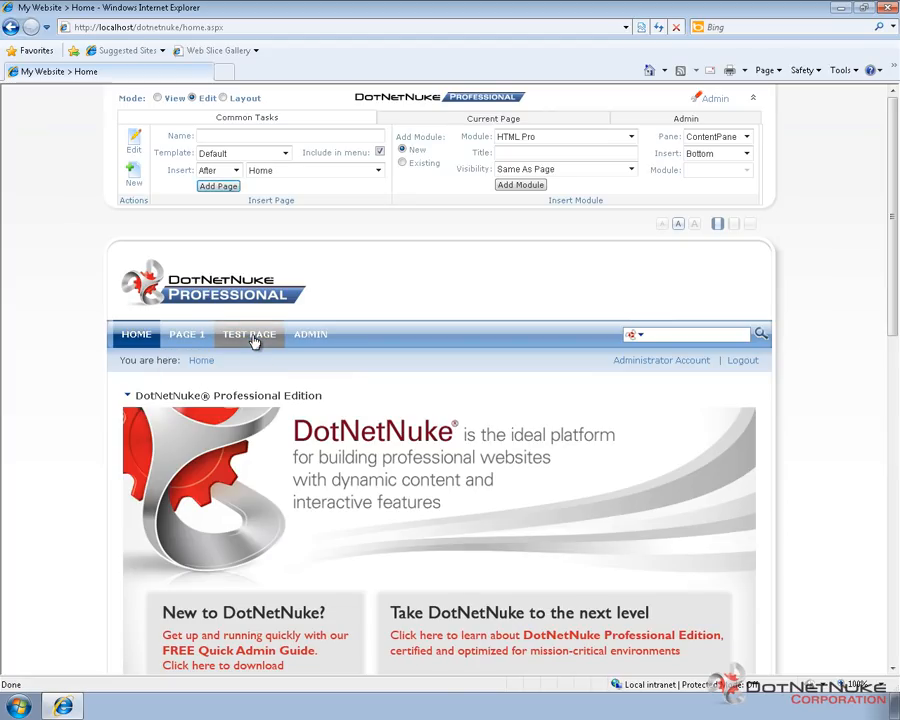
Step: Open Test Page from the site navigation and show the admin menu
left_click(249, 334)
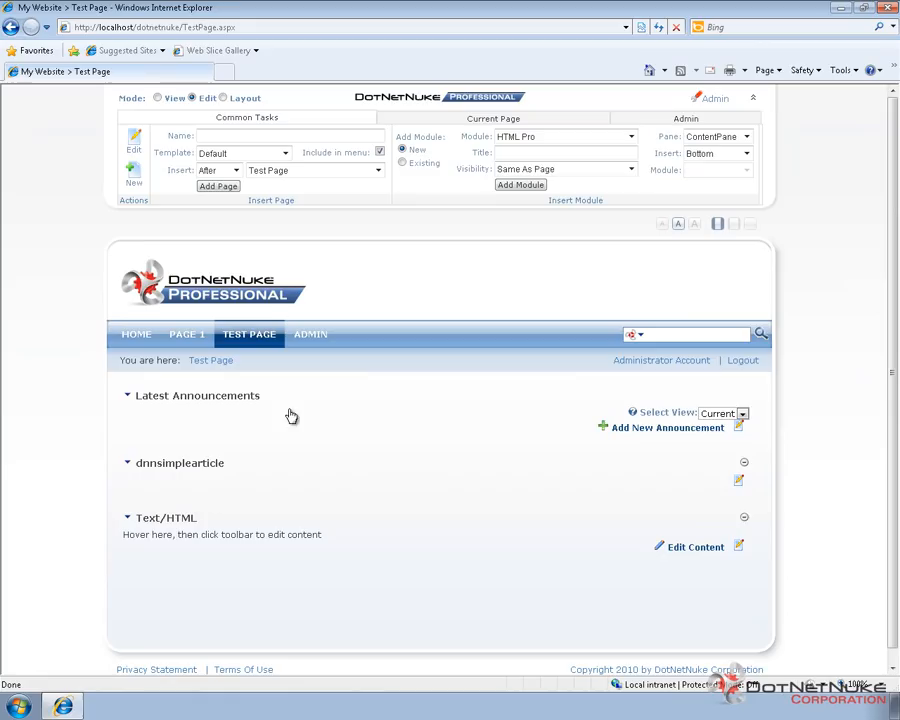
mouse_move(392, 470)
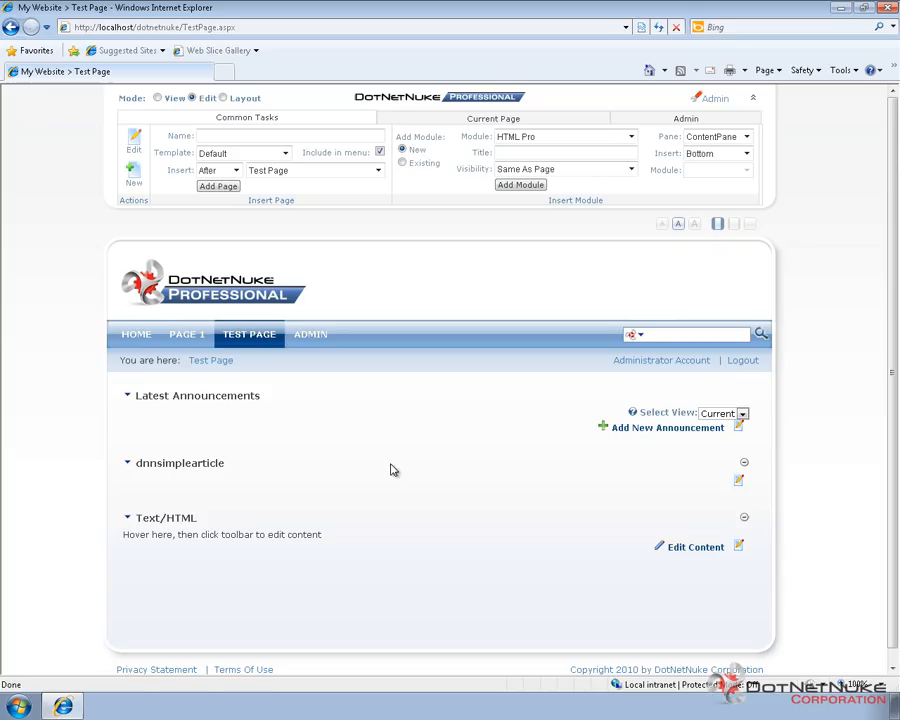
left_click(310, 334)
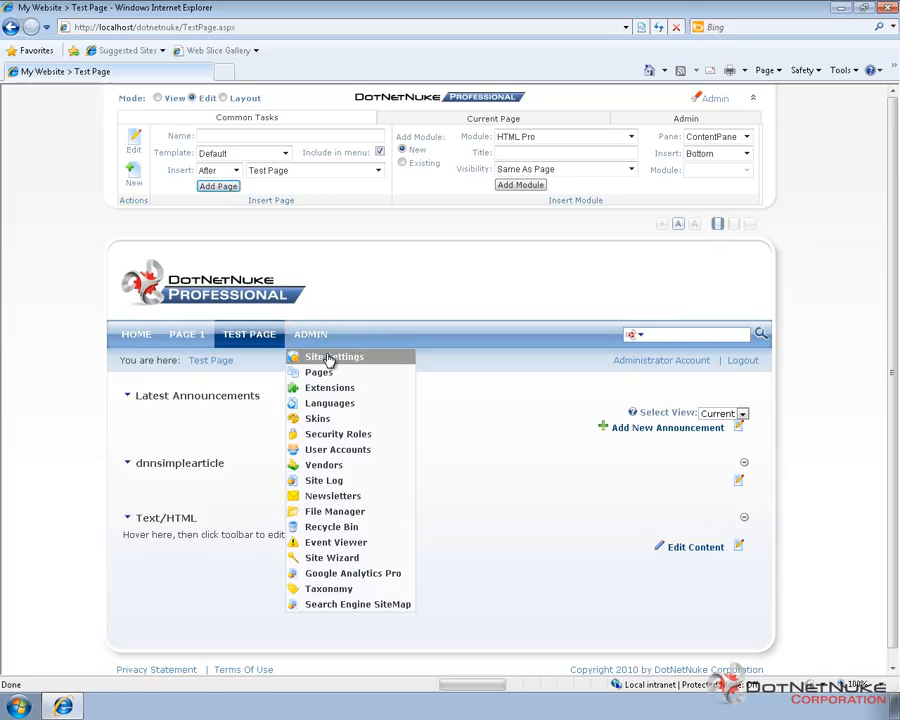
Step: Open Admin > Site Settings and list the Portal Skin choices under Appearance
left_click(333, 356)
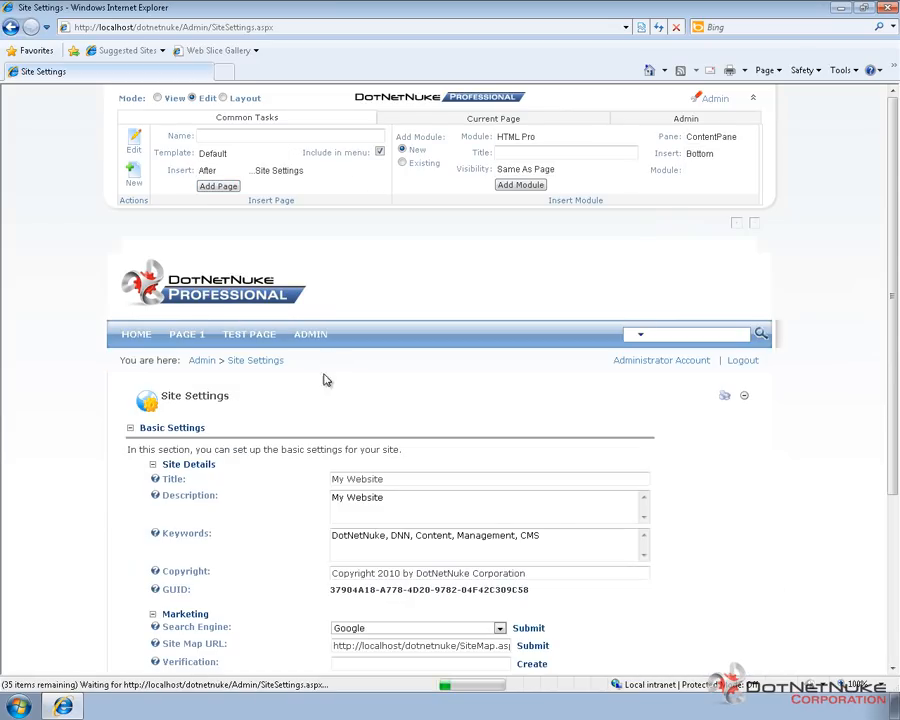
scroll("down", 3)
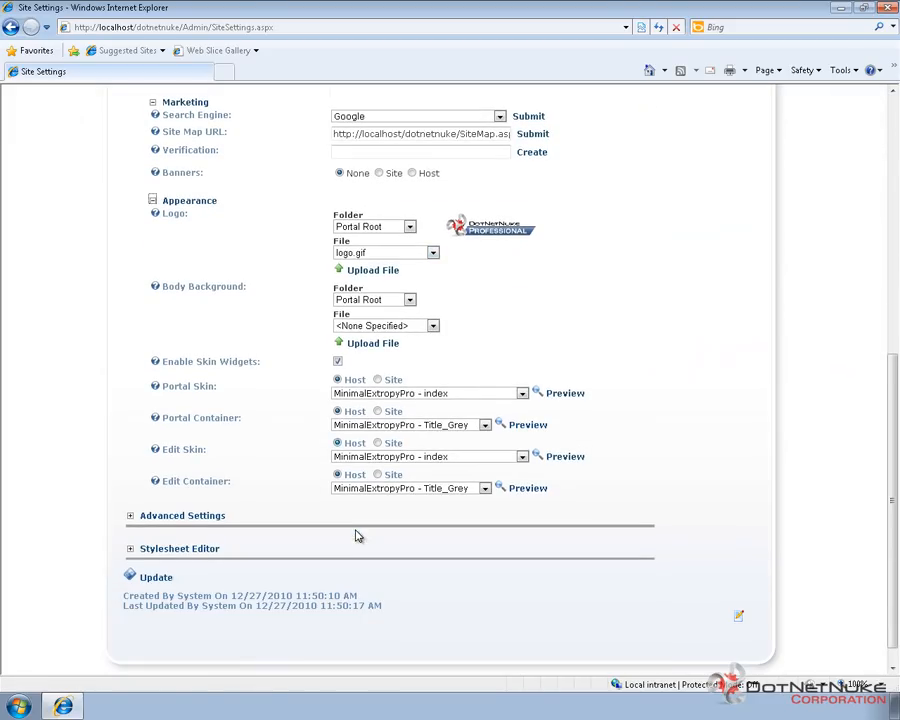
mouse_move(214, 410)
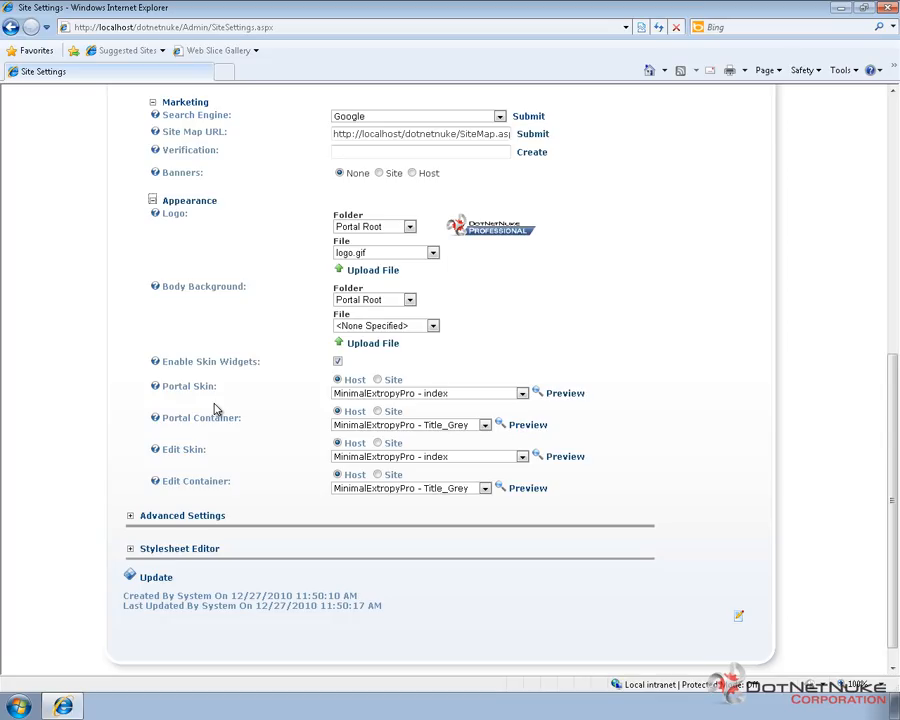
mouse_move(308, 446)
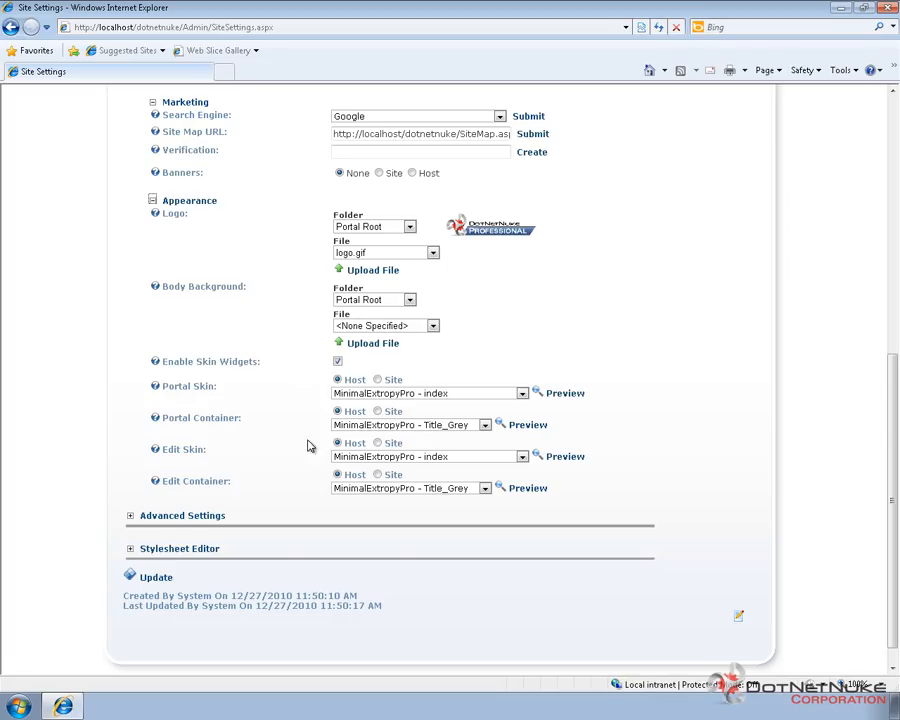
mouse_move(380, 393)
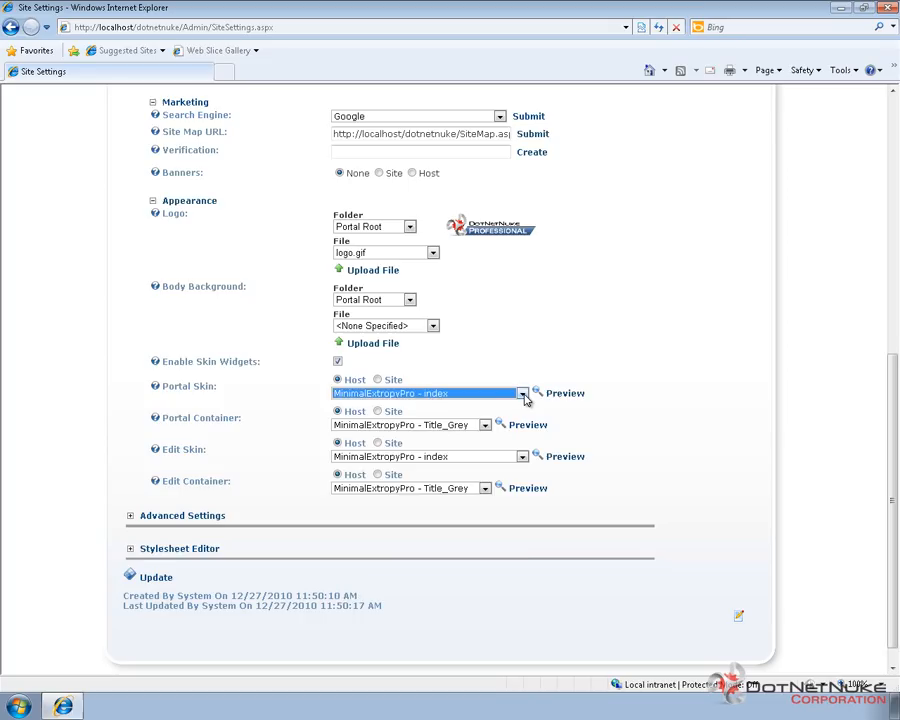
left_click(521, 392)
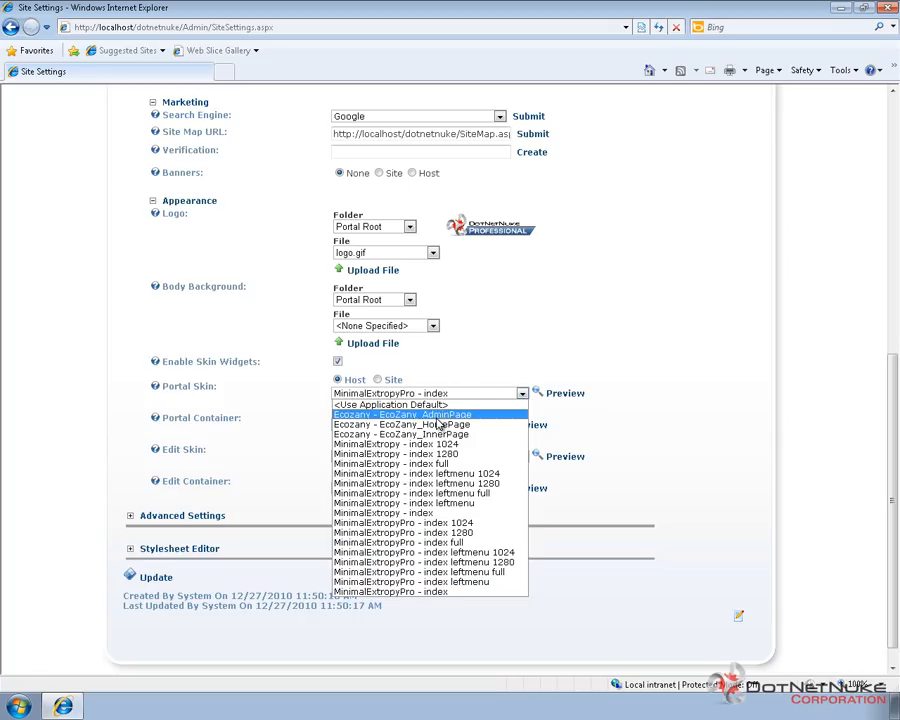
mouse_move(430, 424)
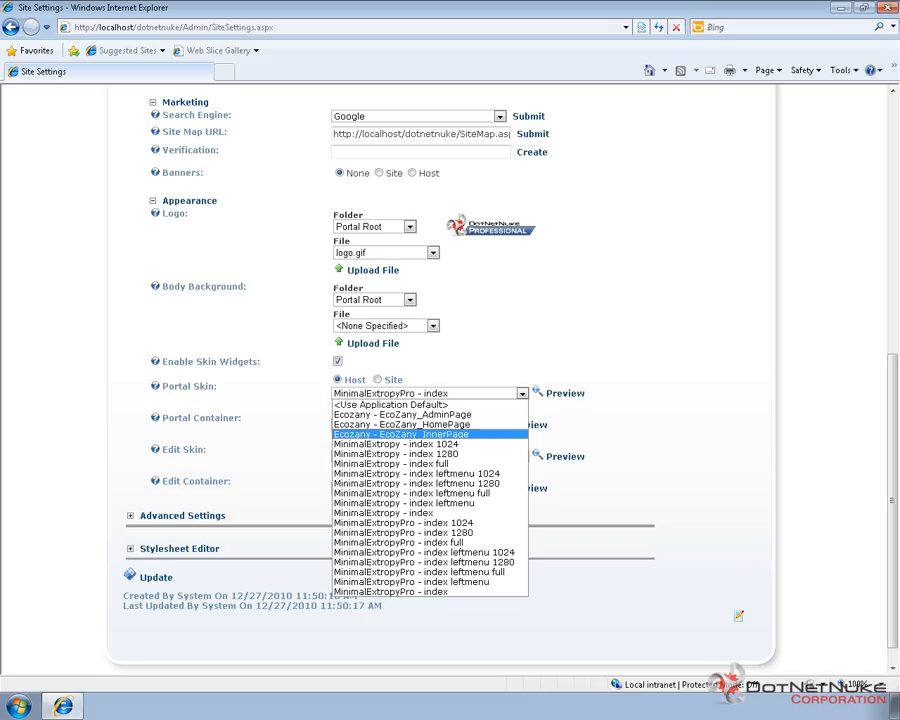
mouse_move(452, 442)
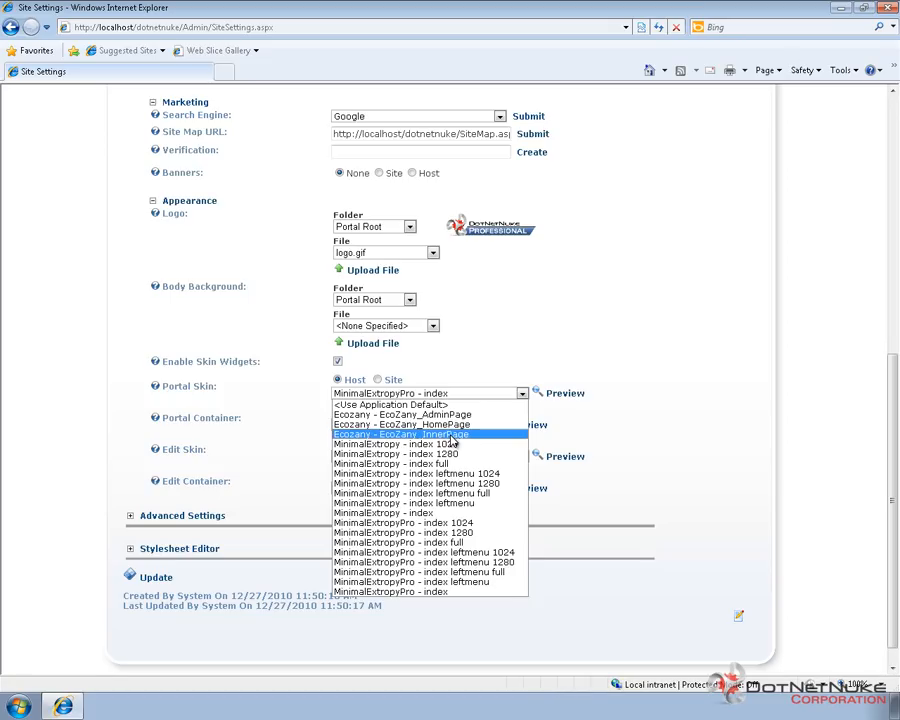
Step: Select Ecozany - EcoZany_InnerPage as the portal skin
left_click(401, 434)
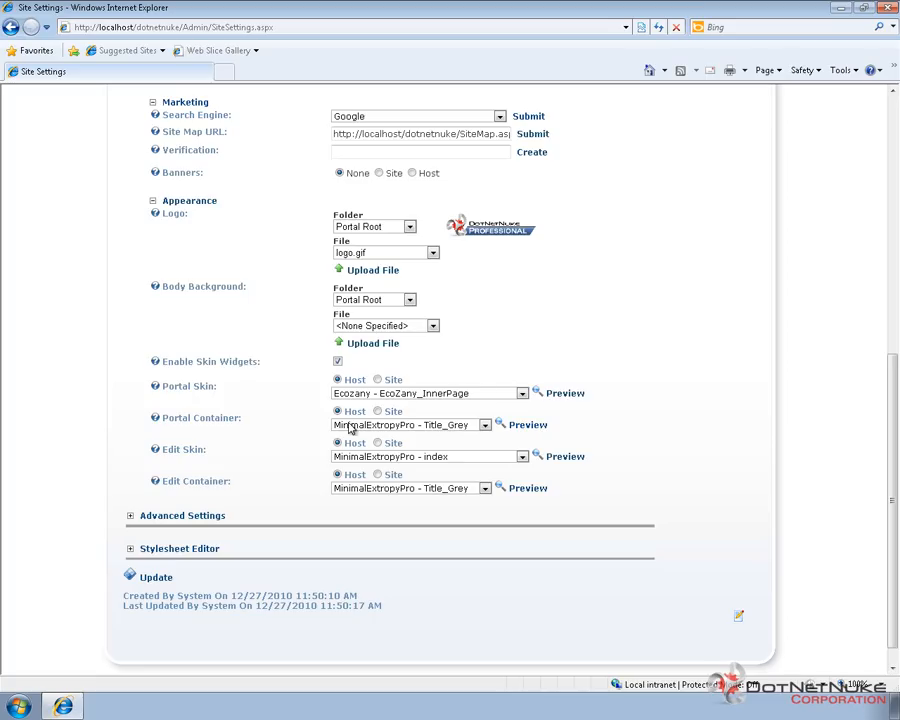
mouse_move(438, 437)
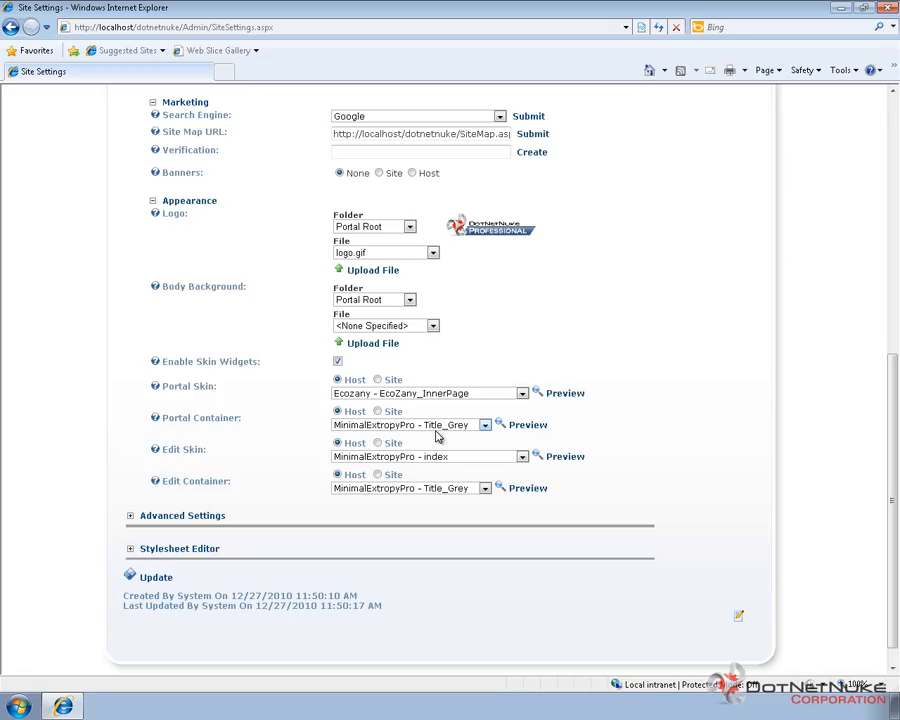
Step: Choose Ecozany - GreenTitleBig from the Portal Container dropdown
left_click(485, 425)
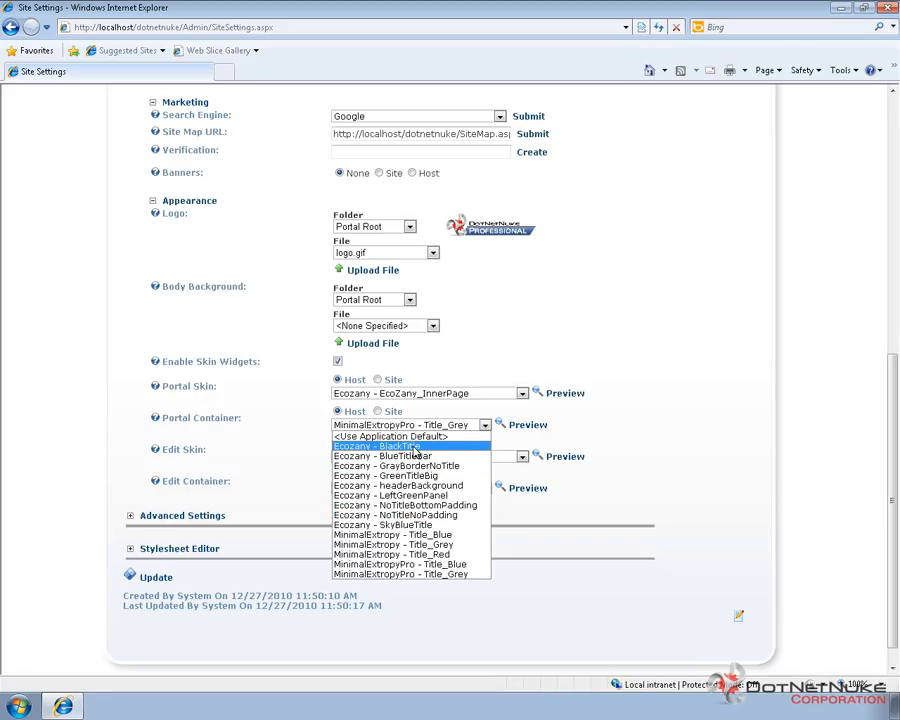
mouse_move(396, 466)
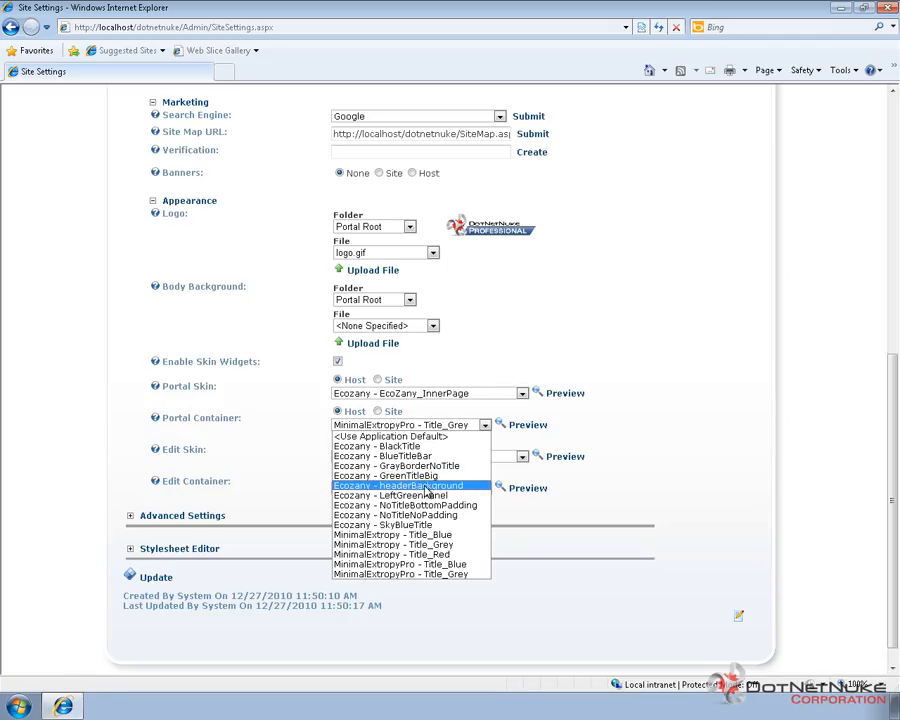
left_click(385, 475)
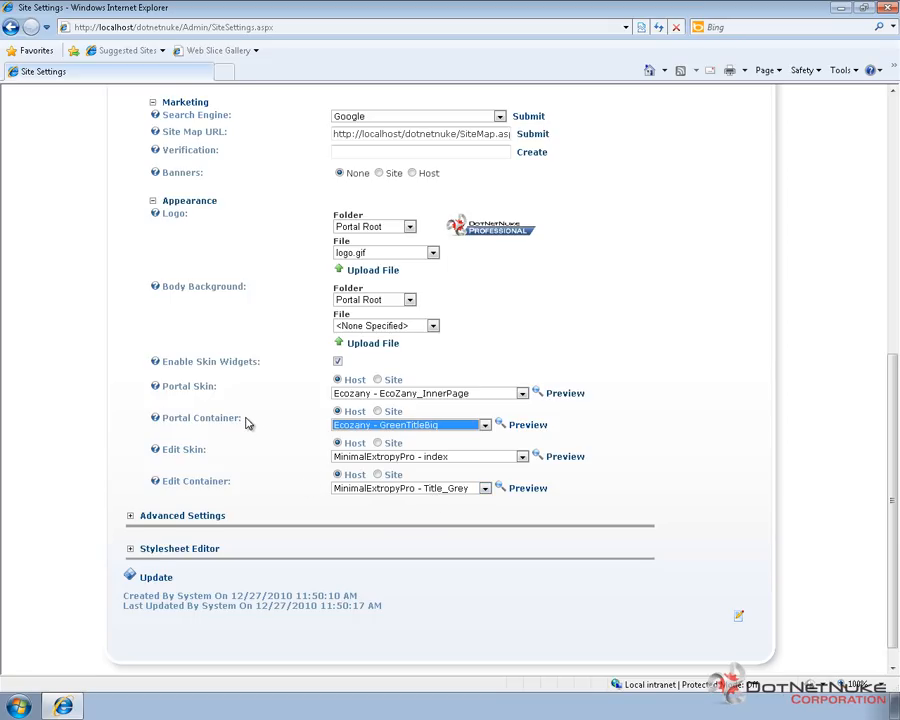
mouse_move(262, 478)
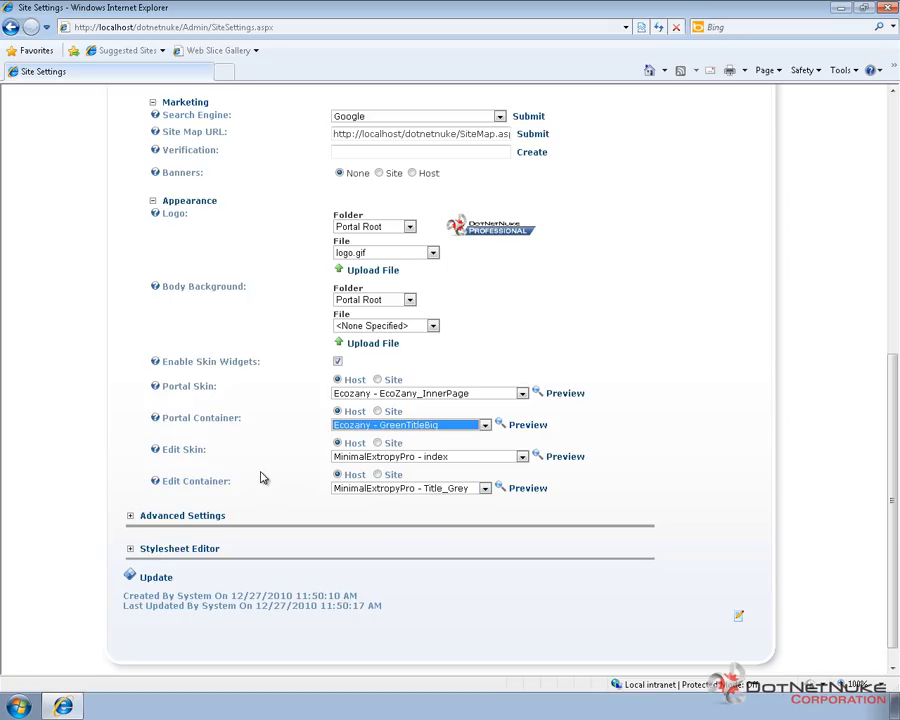
mouse_move(316, 469)
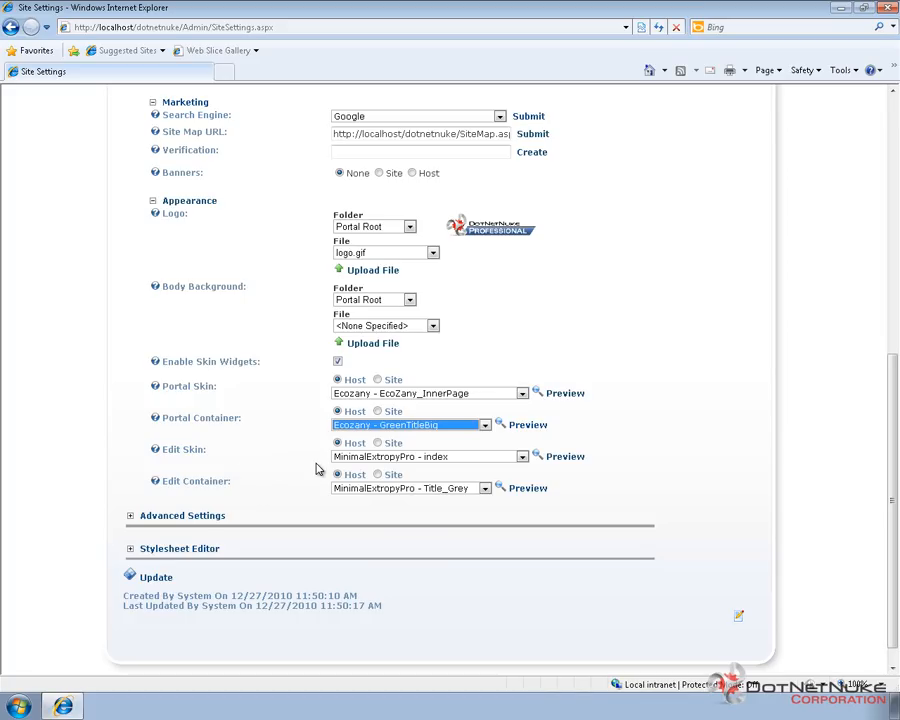
mouse_move(390, 471)
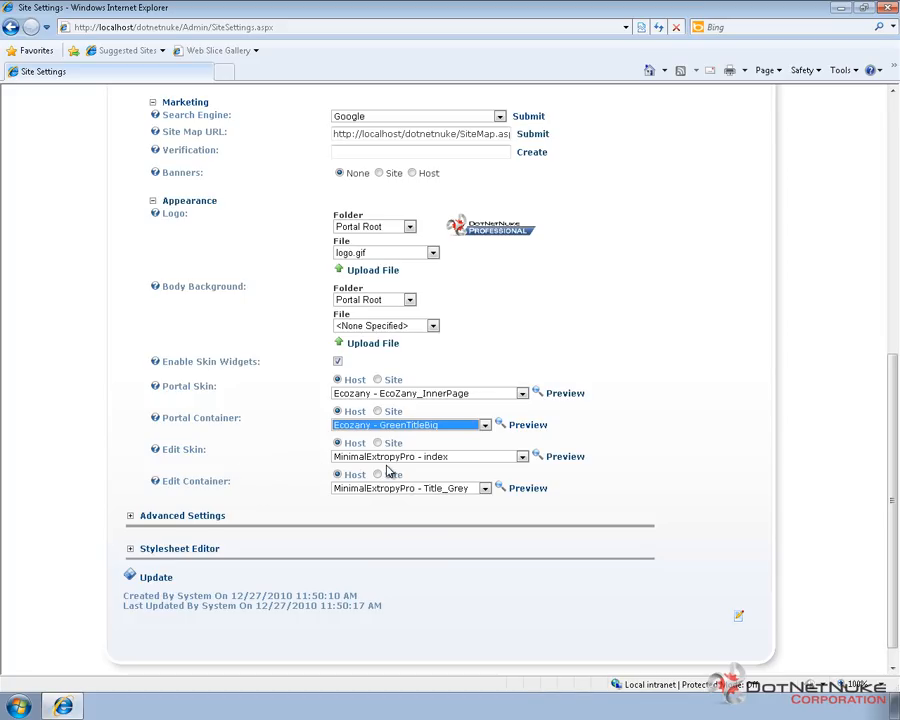
mouse_move(193, 463)
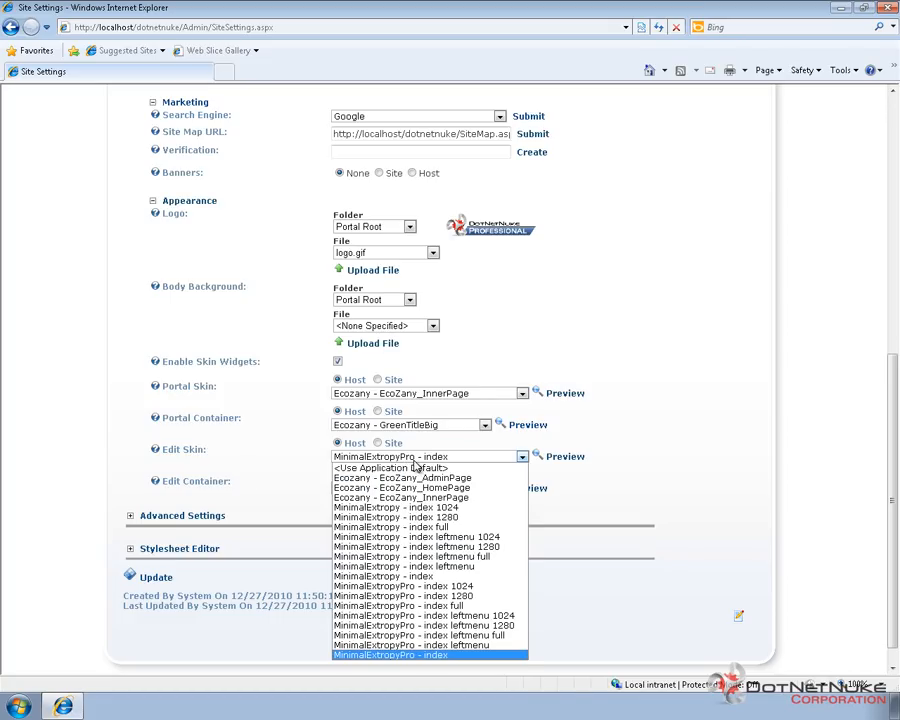
mouse_move(420, 478)
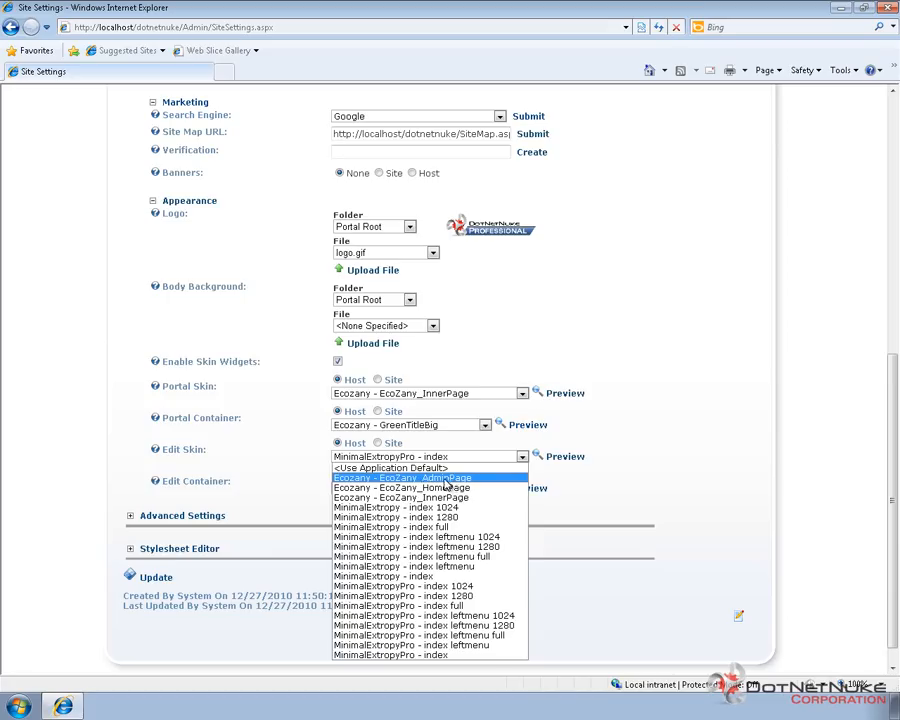
Step: Set the edit skin to Ecozany - EcoZany_AdminPage and edit container to SkyBlueTitle
left_click(403, 477)
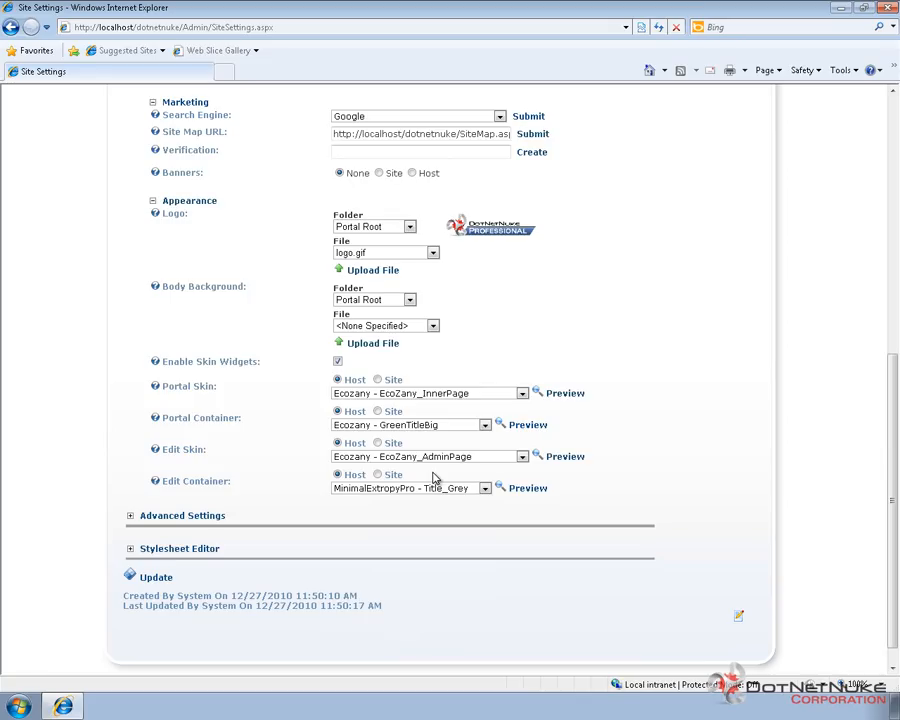
left_click(485, 488)
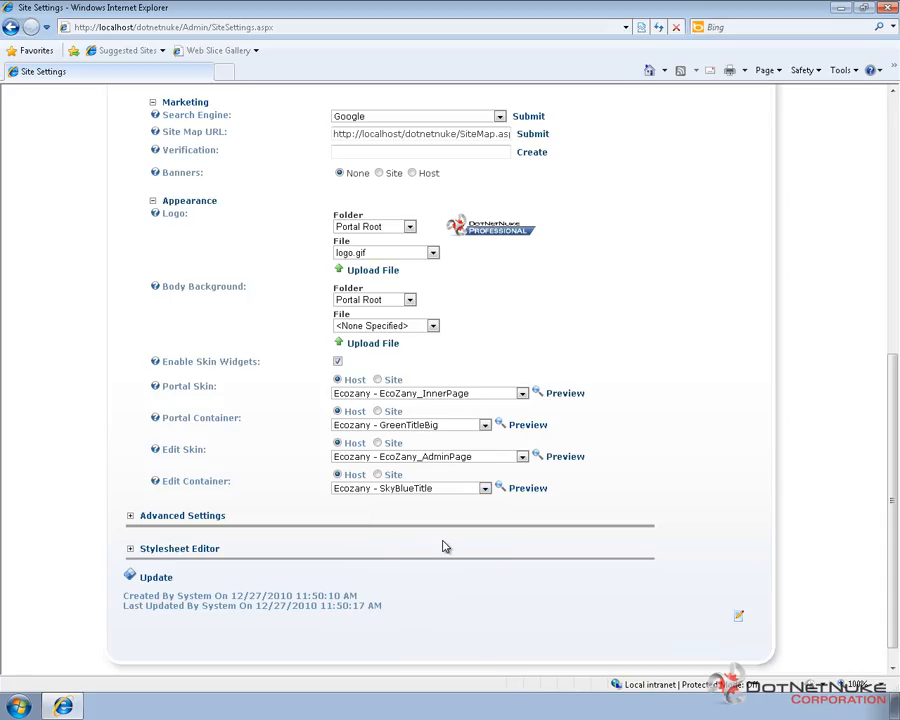
mouse_move(428, 559)
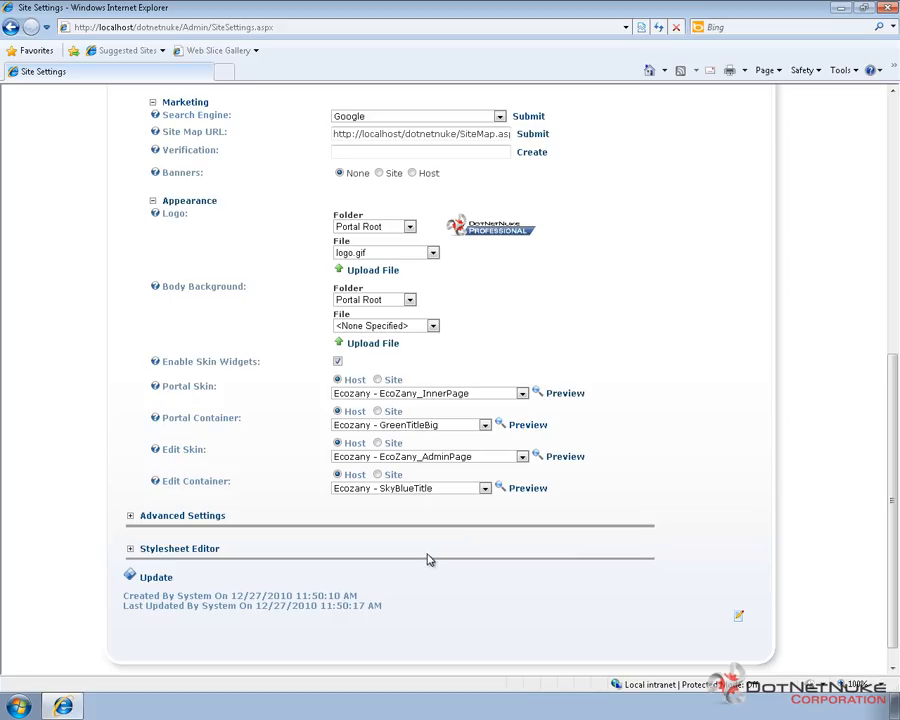
mouse_move(333, 494)
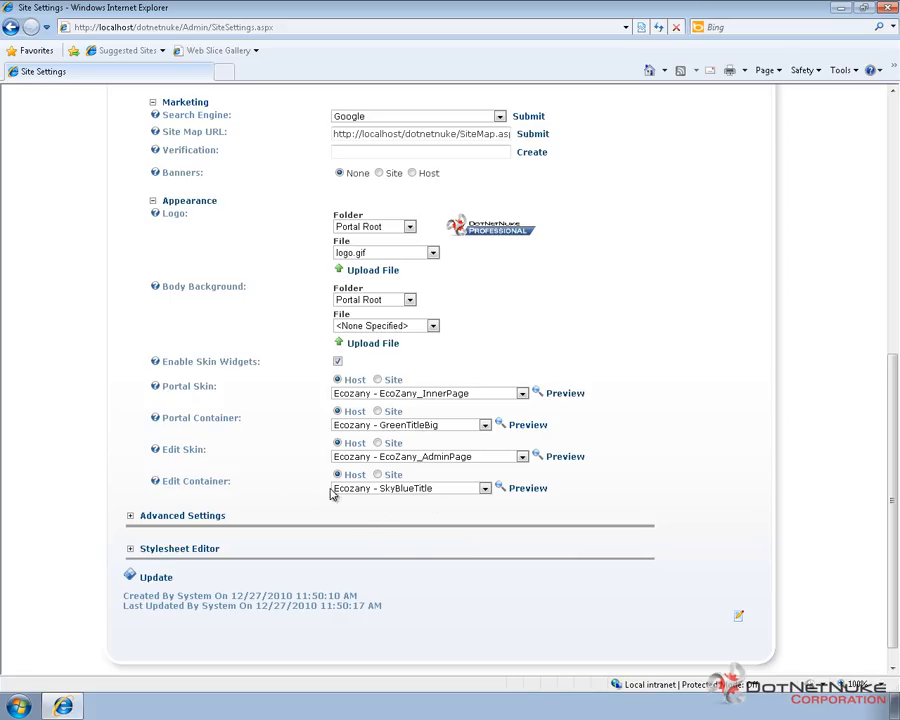
mouse_move(329, 516)
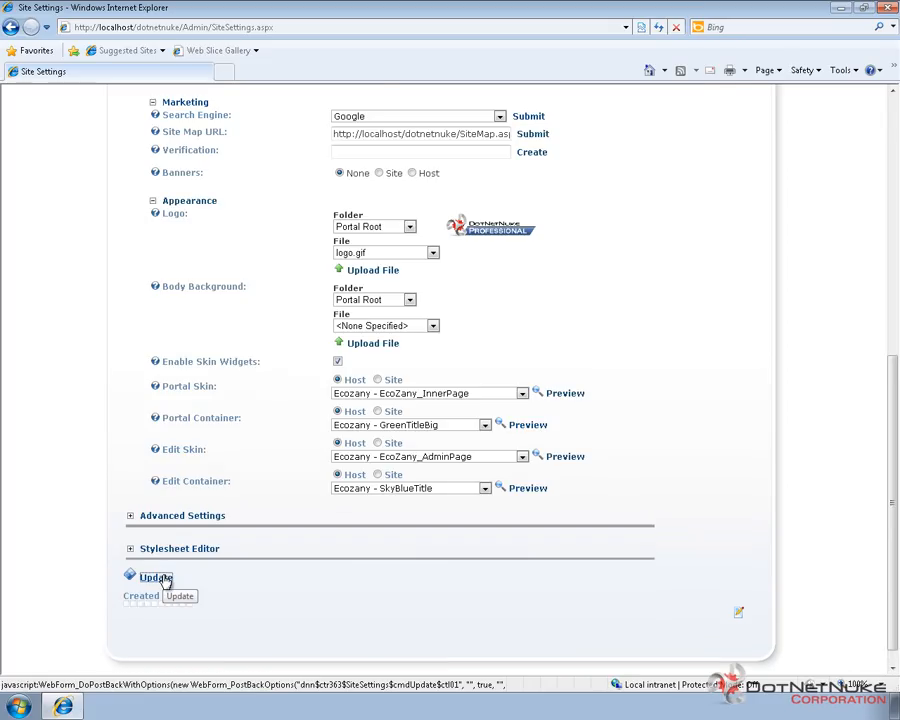
Step: Save the skin settings, then view Home and Test Page in the EcoZany design
left_click(155, 577)
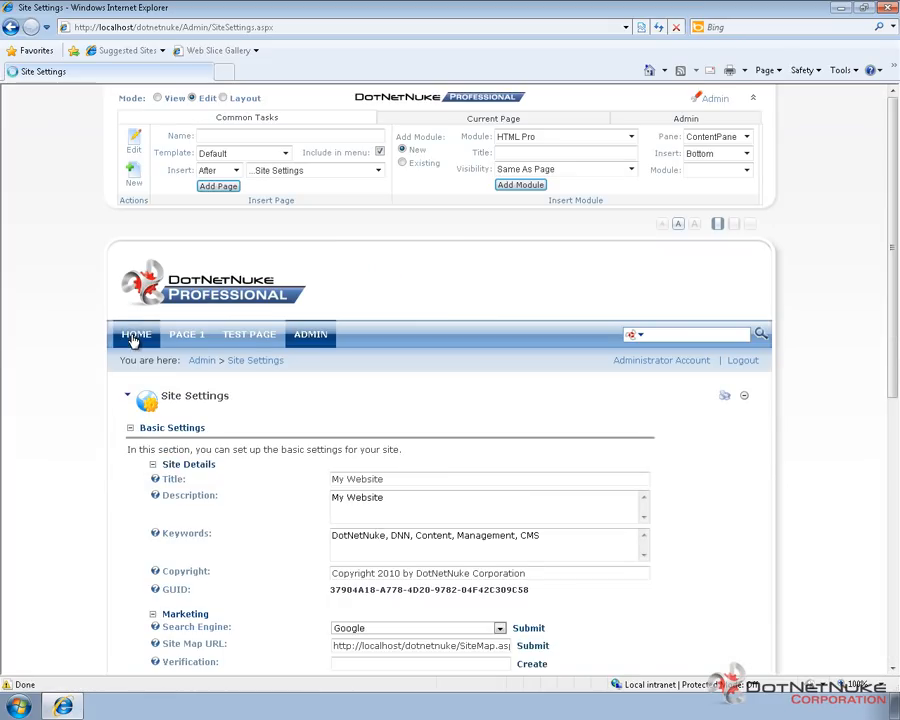
left_click(136, 334)
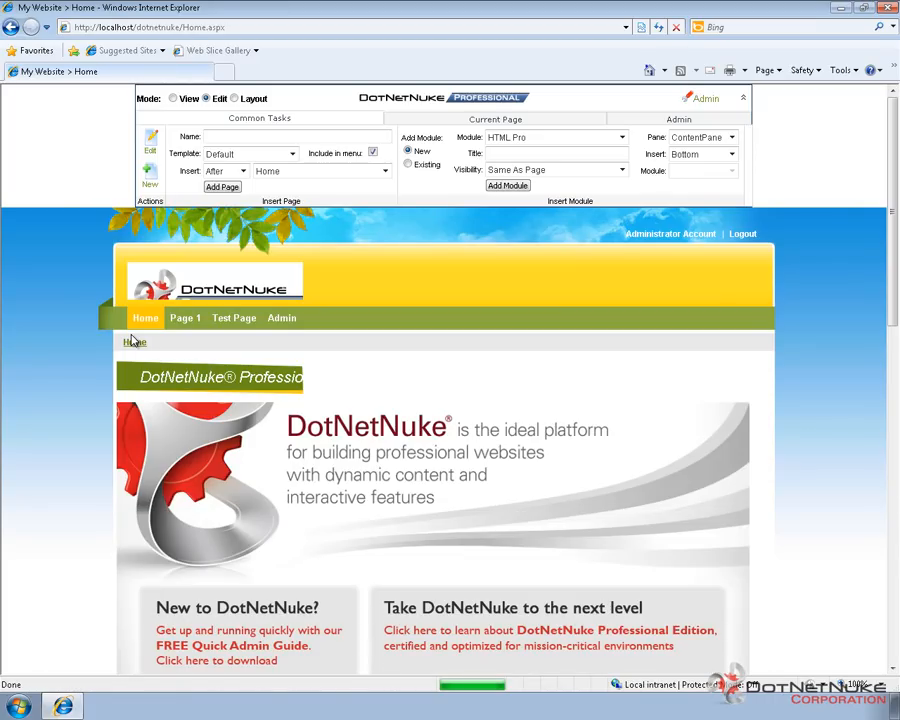
mouse_move(292, 318)
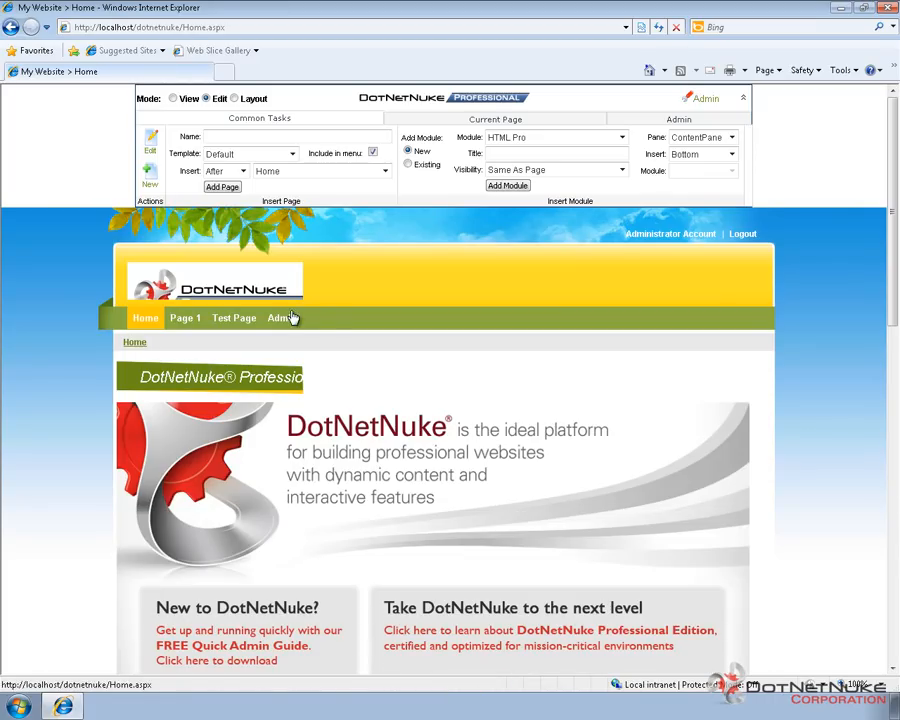
mouse_move(253, 285)
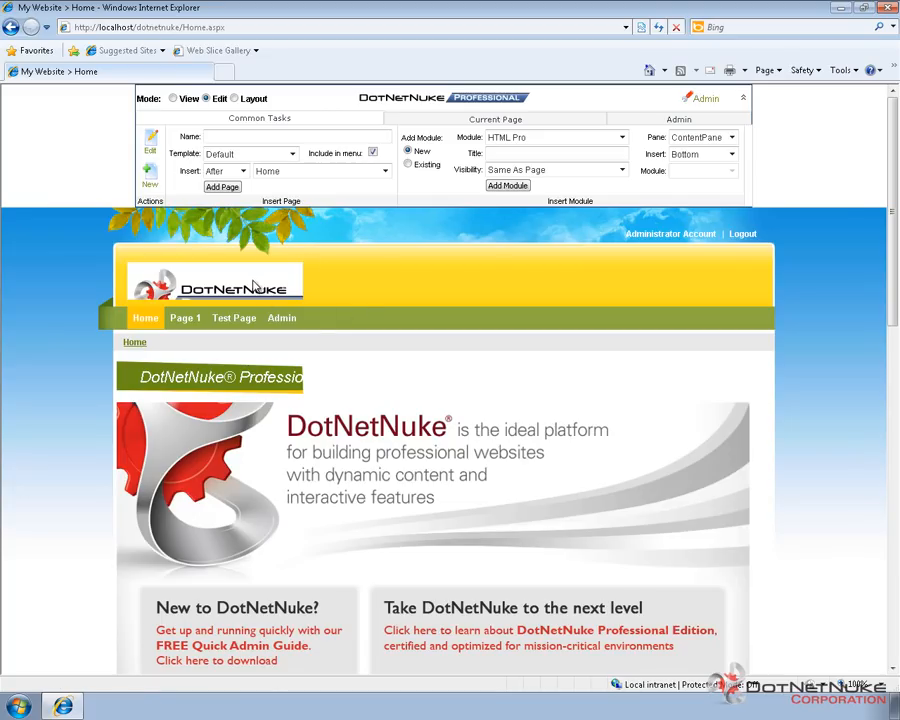
mouse_move(390, 280)
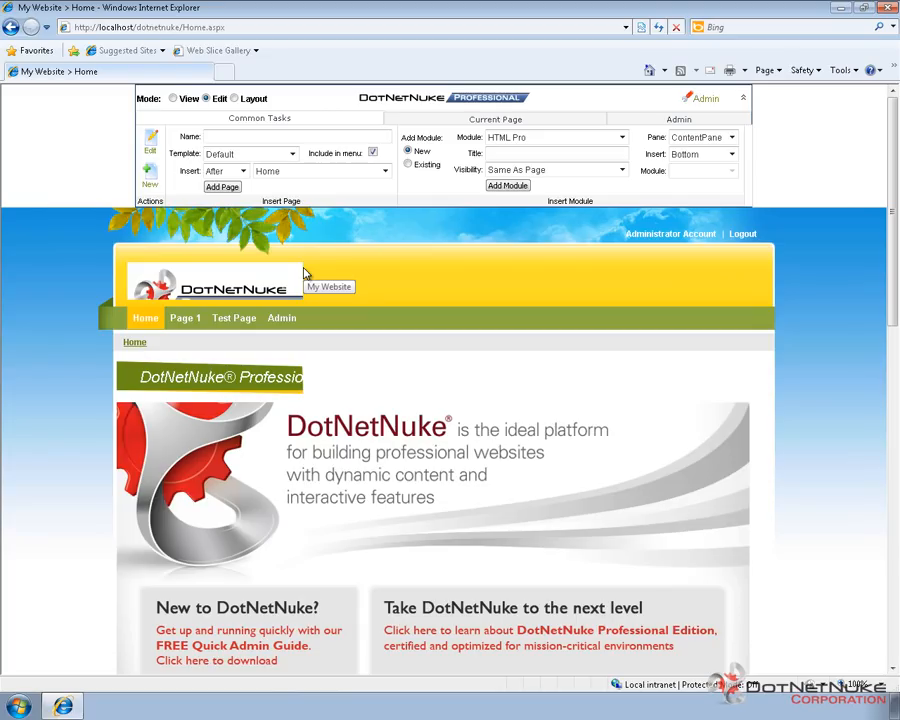
mouse_move(305, 273)
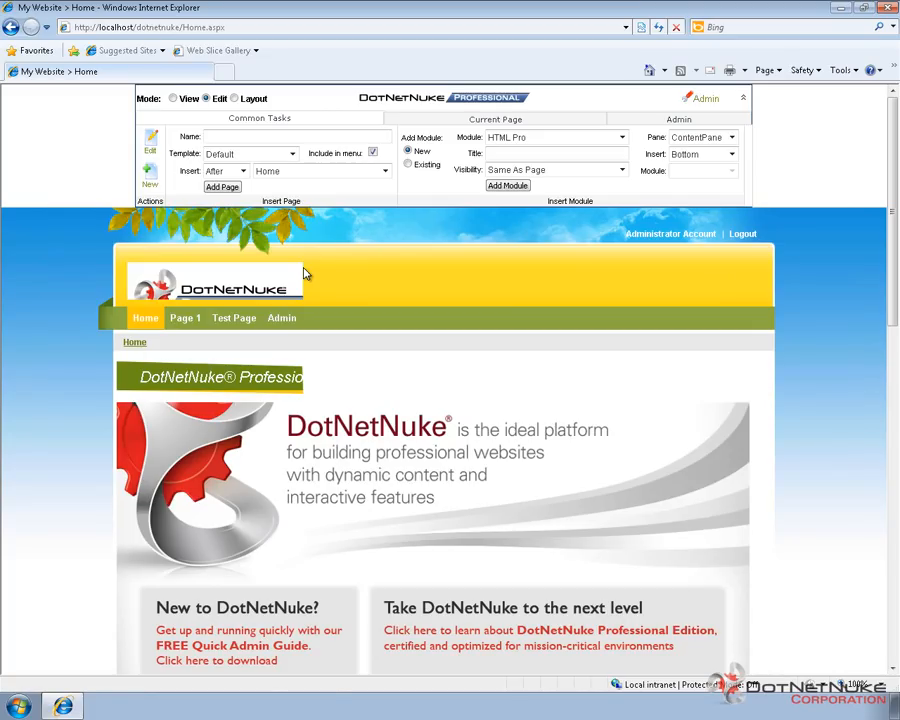
left_click(234, 318)
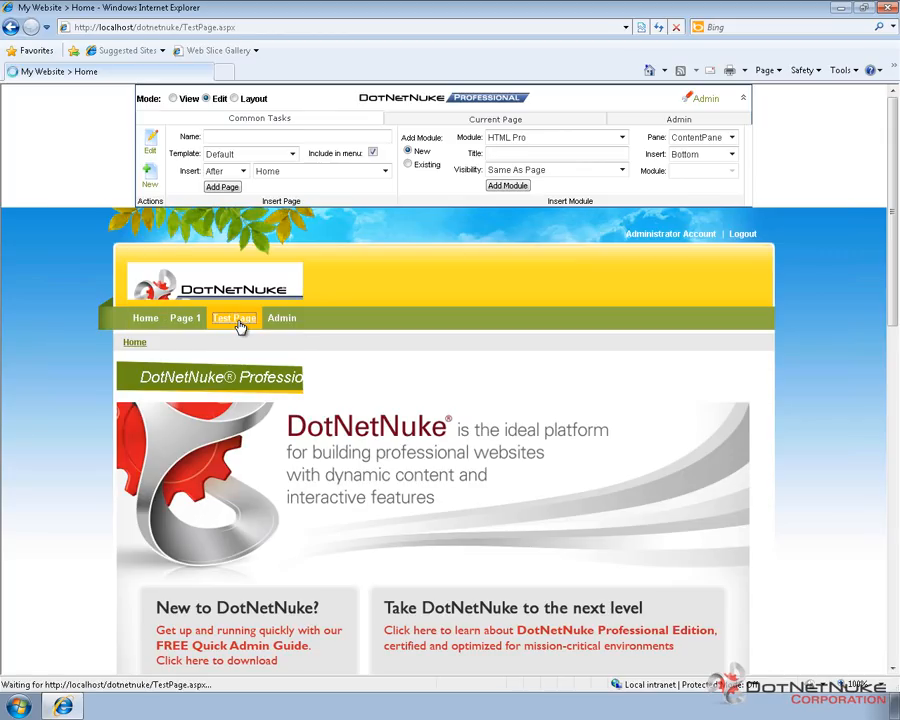
left_click(234, 318)
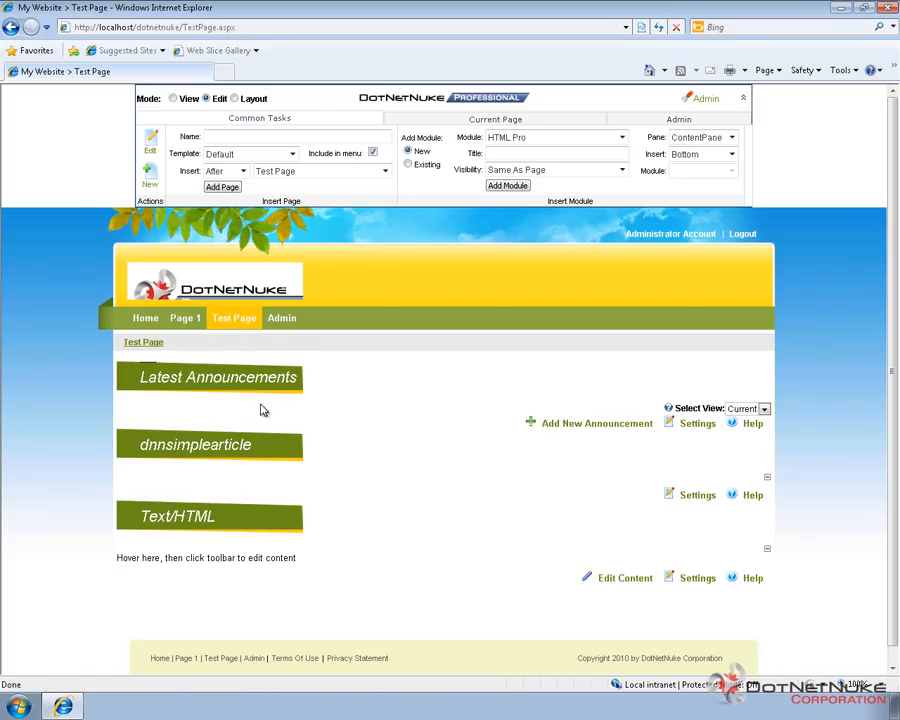
mouse_move(137, 388)
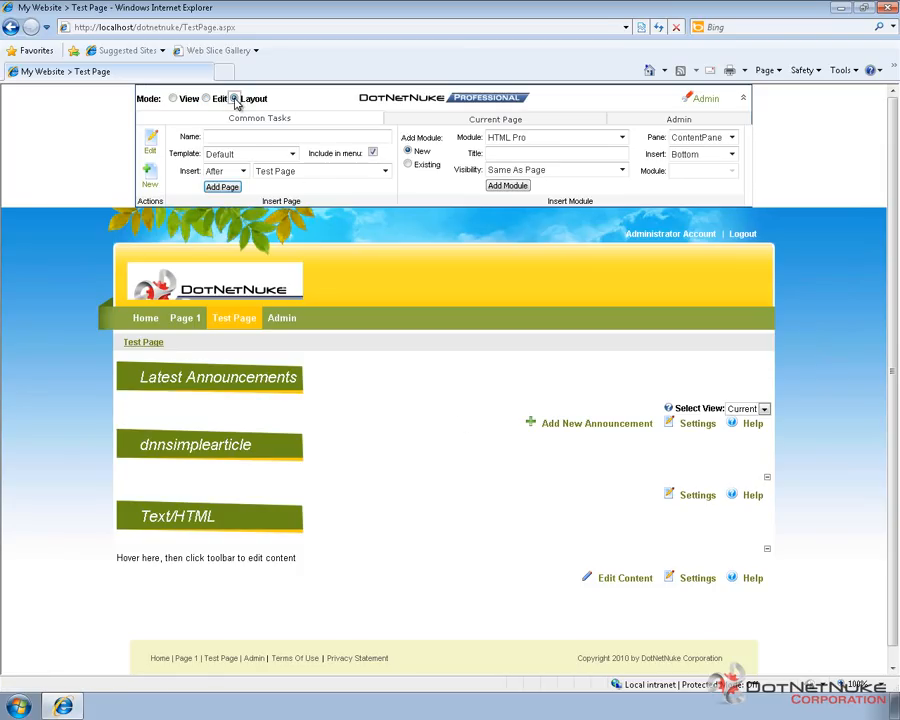
Step: Switch Test Page to Layout mode to reveal ContentPane, TopRightPane and other panes
left_click(234, 98)
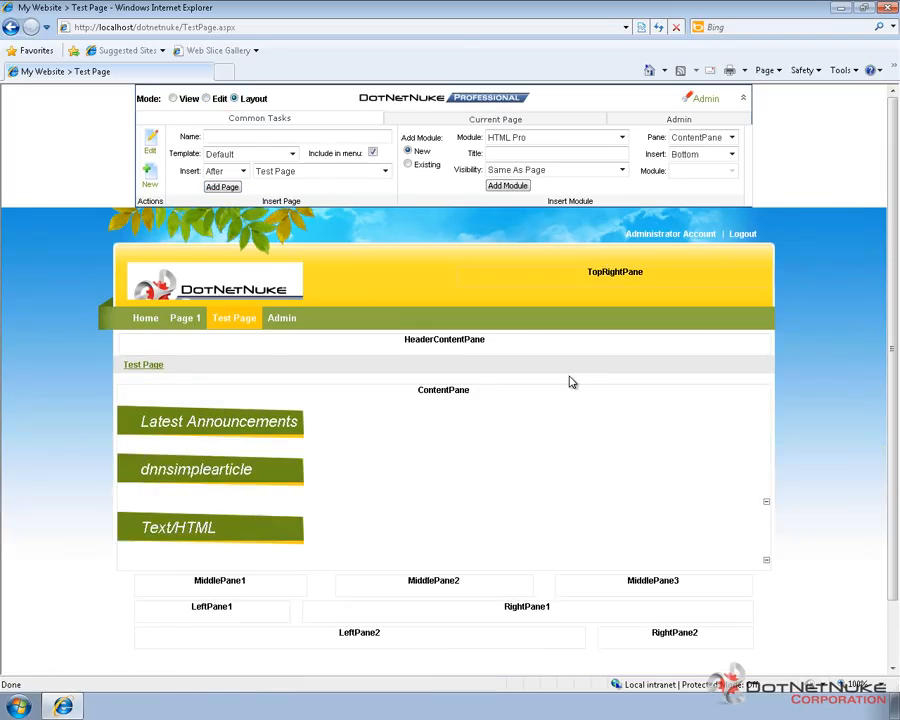
mouse_move(836, 340)
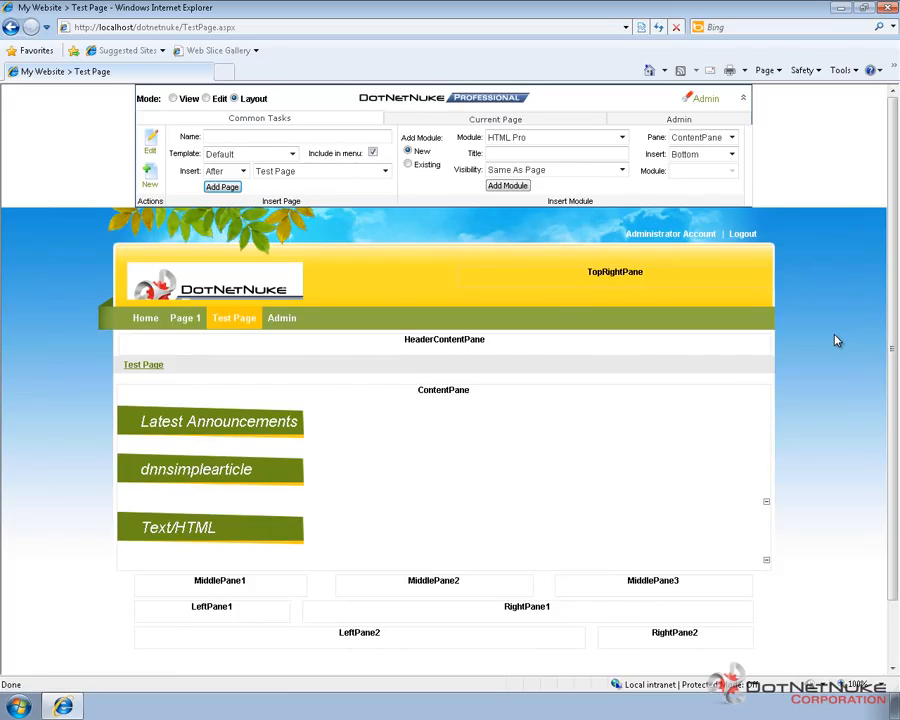
mouse_move(722, 388)
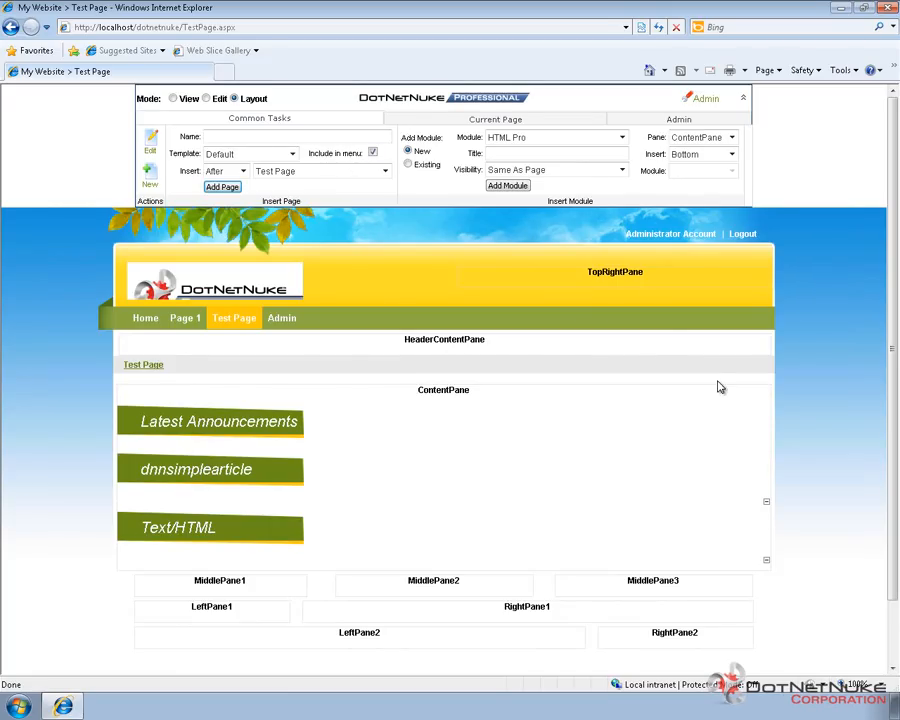
mouse_move(557, 385)
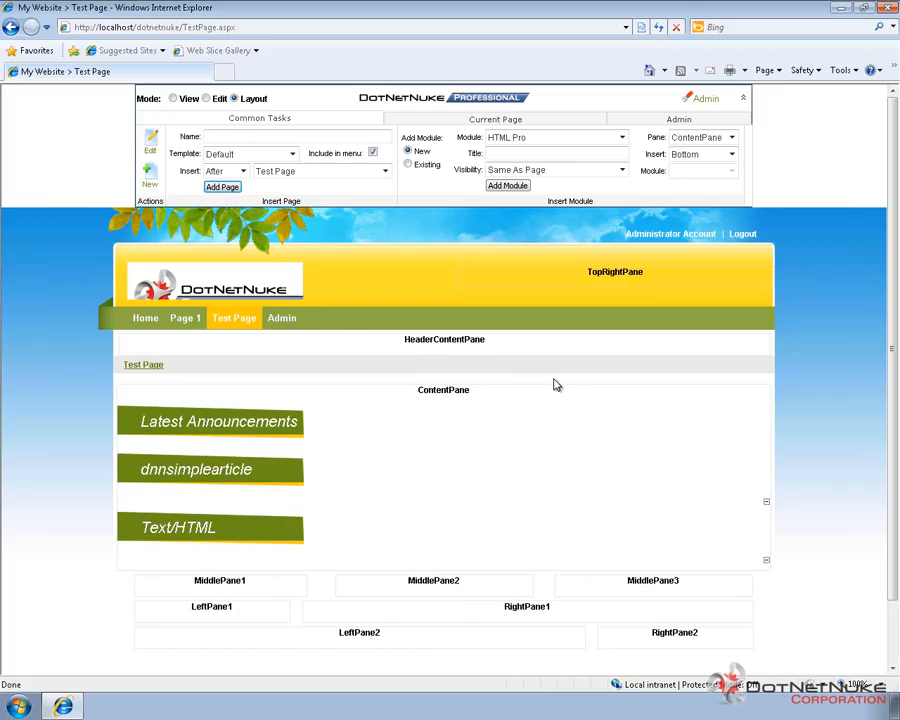
mouse_move(628, 267)
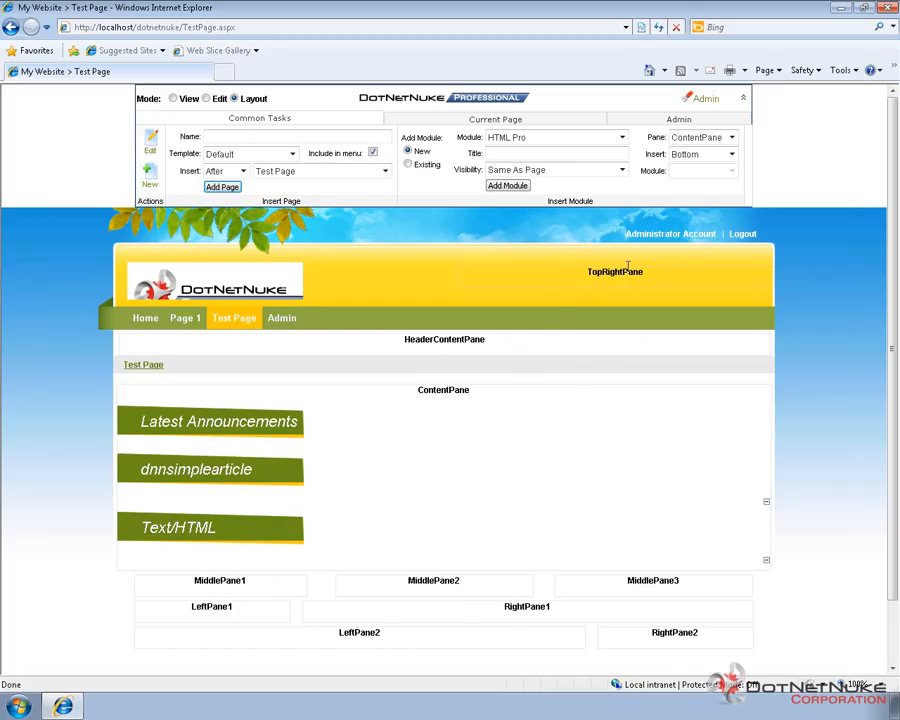
mouse_move(453, 390)
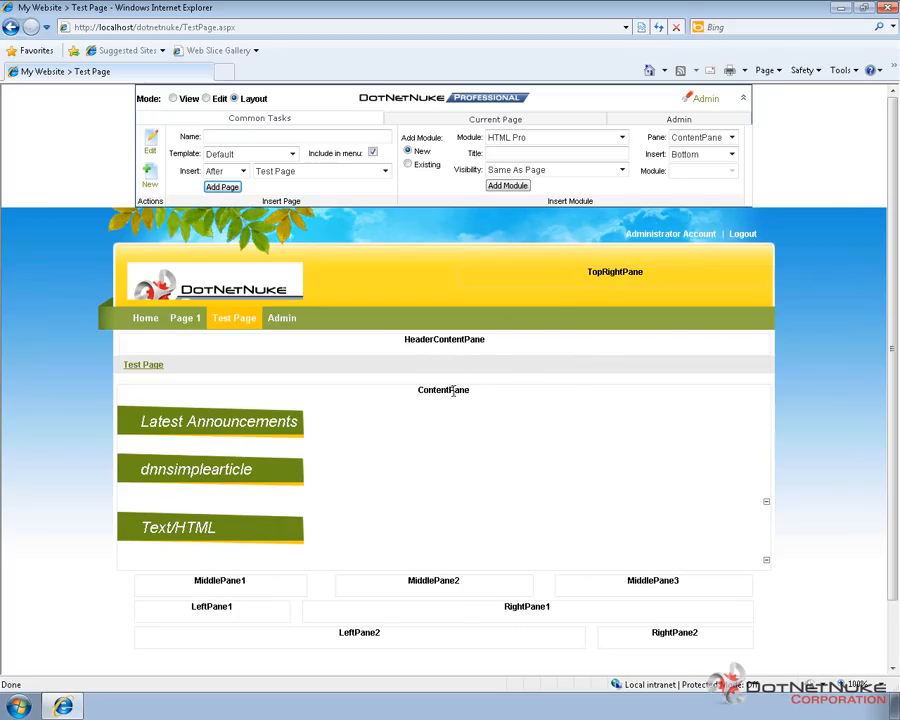
mouse_move(513, 603)
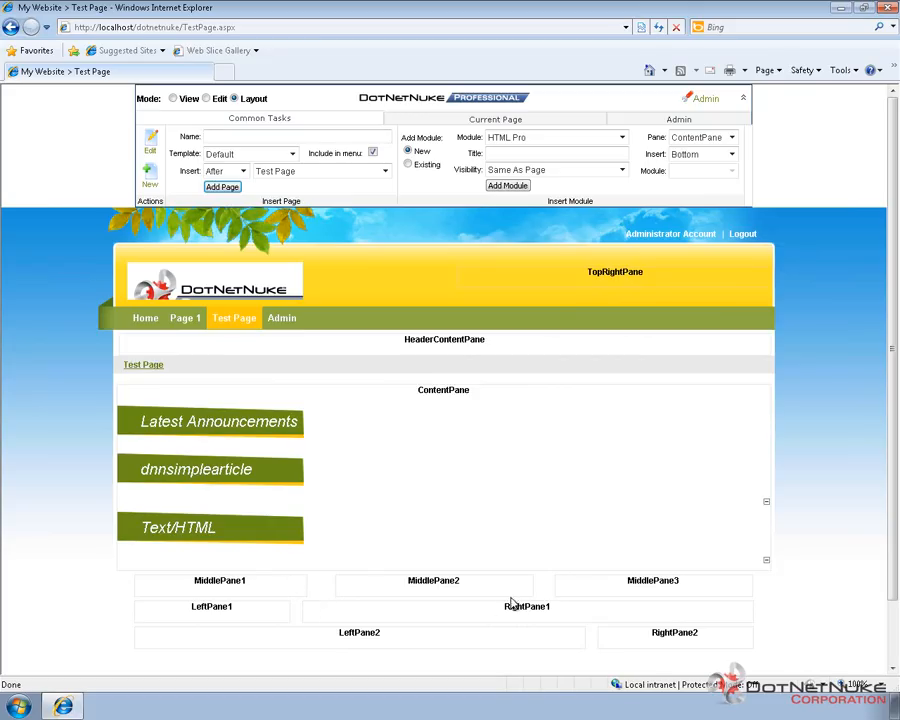
mouse_move(228, 620)
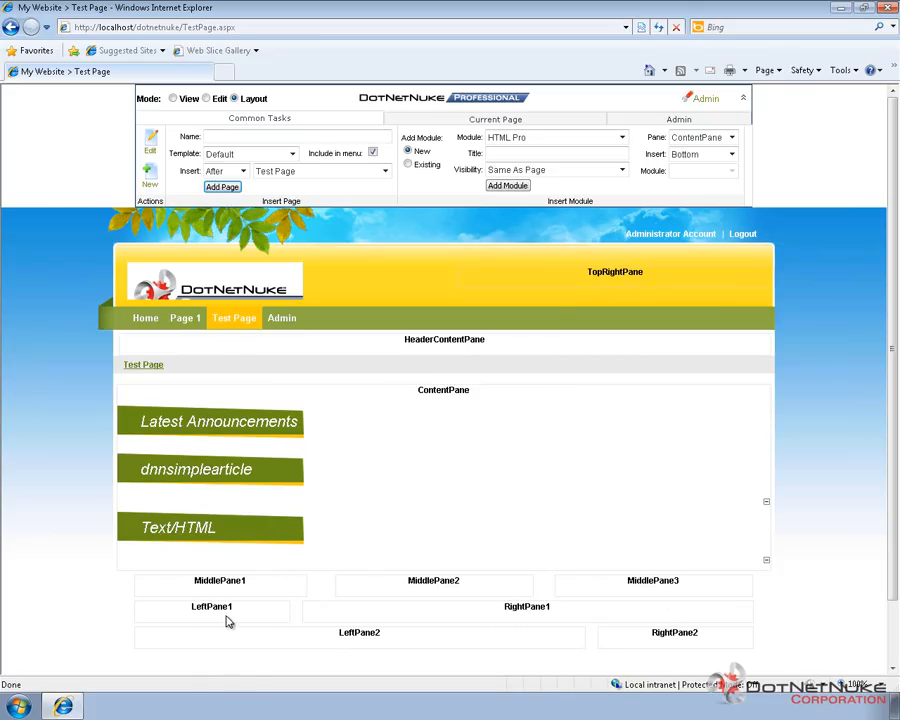
mouse_move(653, 640)
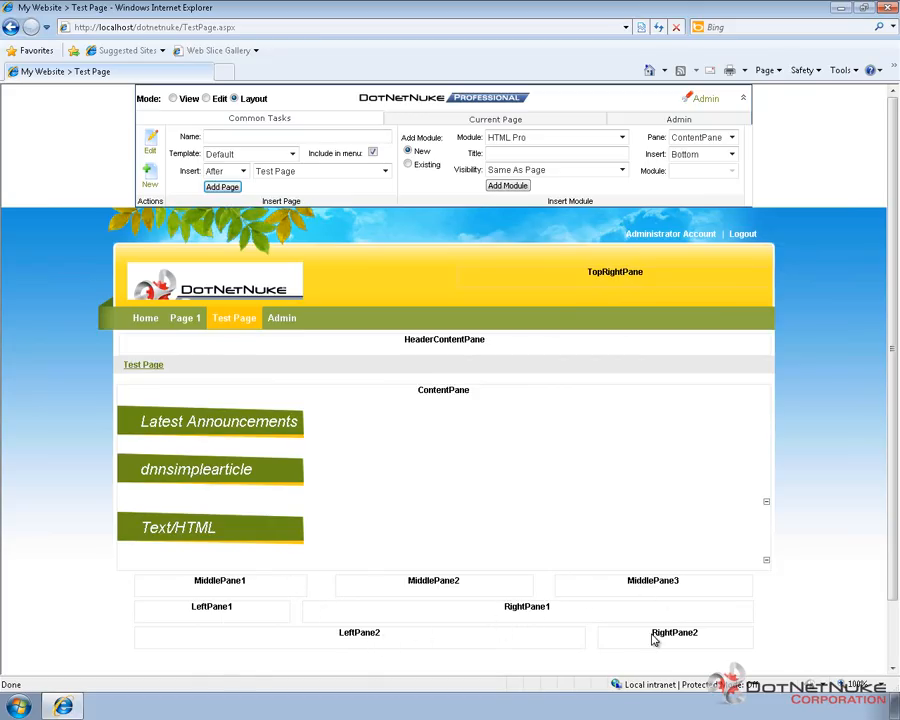
Step: Scroll down to see MiddlePane1–3, LeftPane1–2 and RightPane1–2 above the footer
scroll("down", 3)
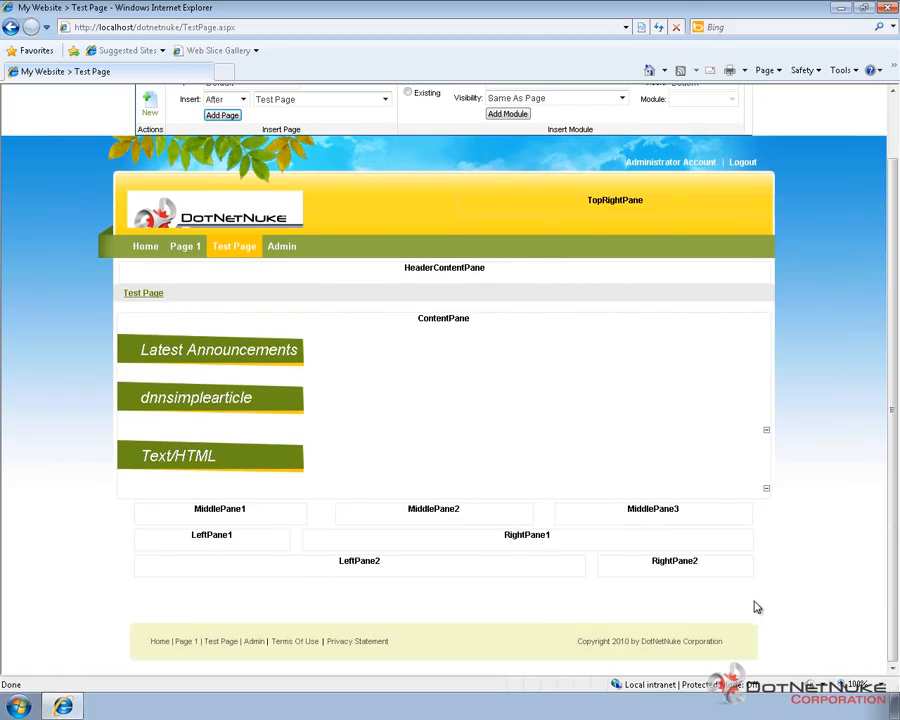
mouse_move(558, 561)
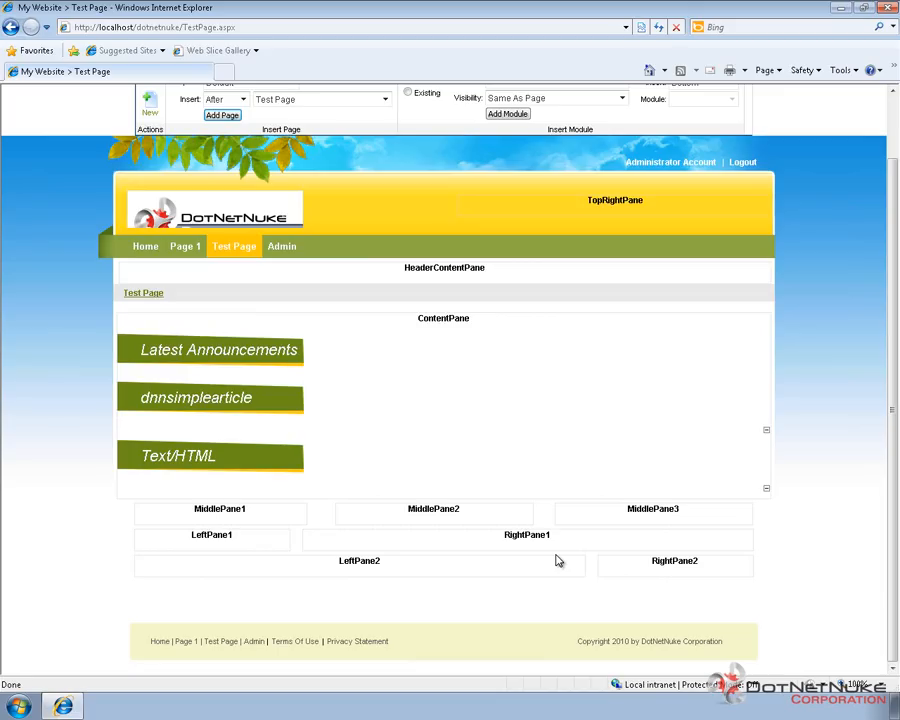
mouse_move(544, 453)
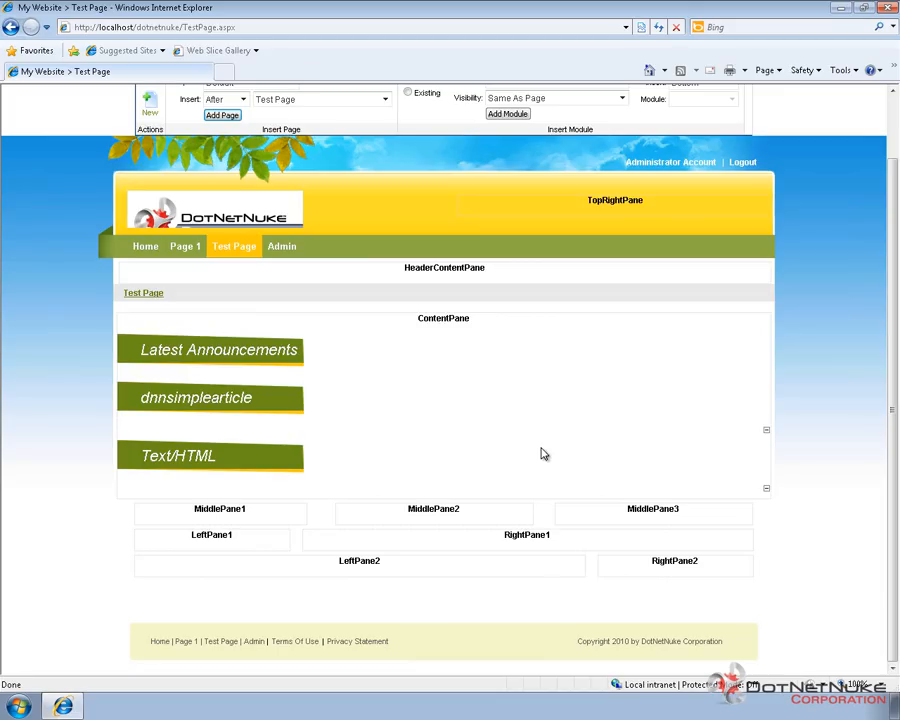
mouse_move(508, 435)
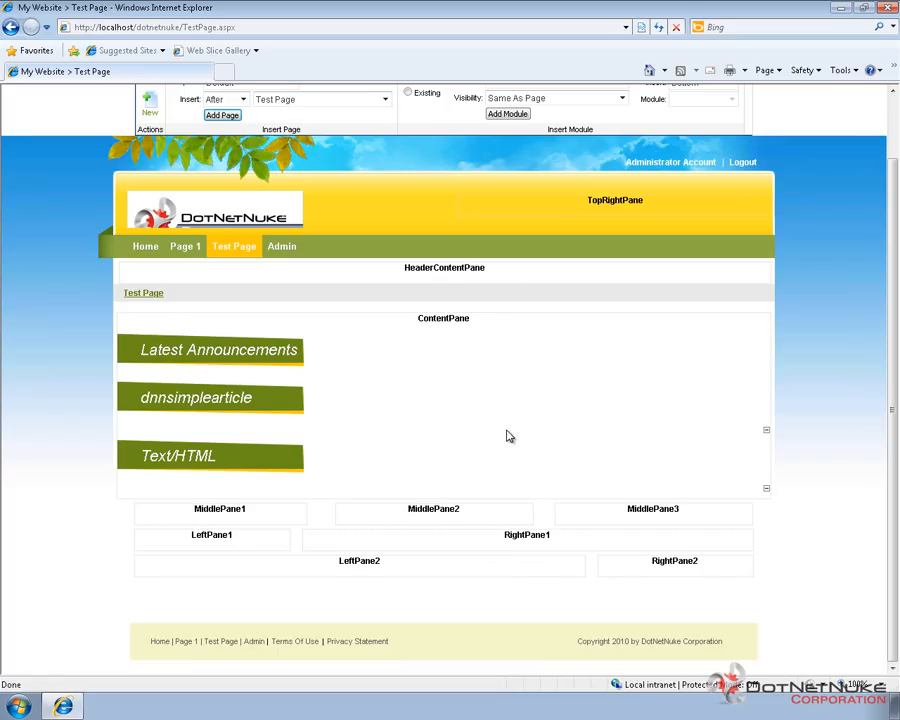
mouse_move(184, 246)
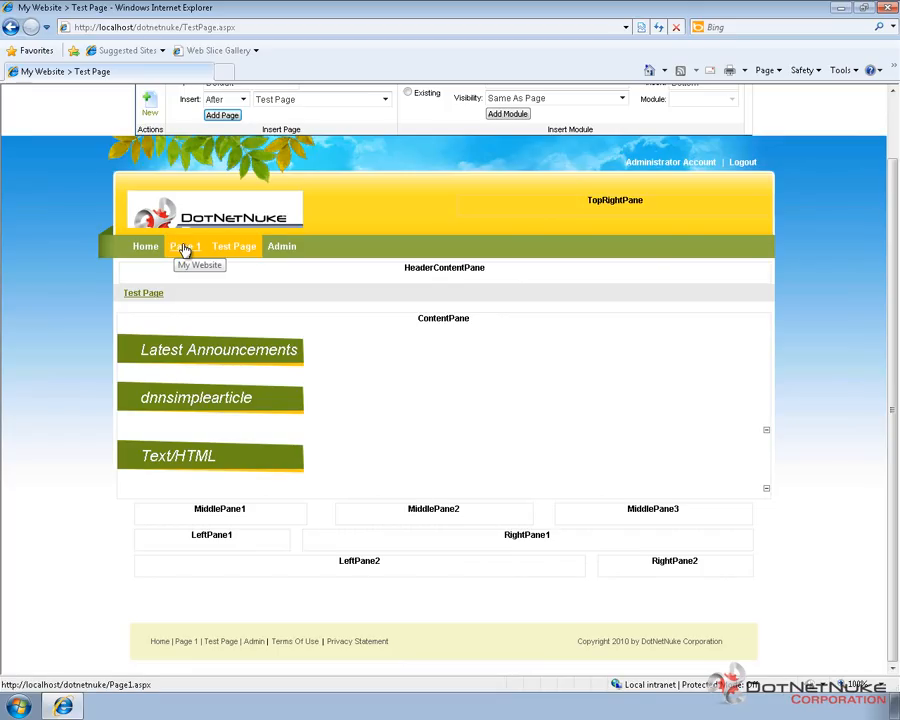
Step: View Page 1's layout, then the Home page's layout
left_click(184, 246)
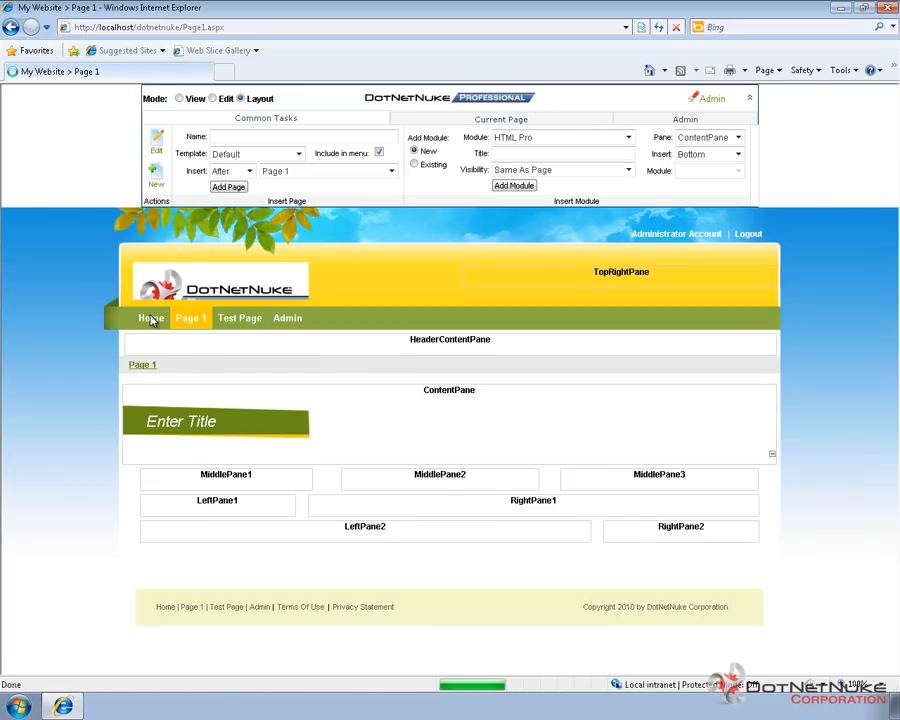
mouse_move(151, 318)
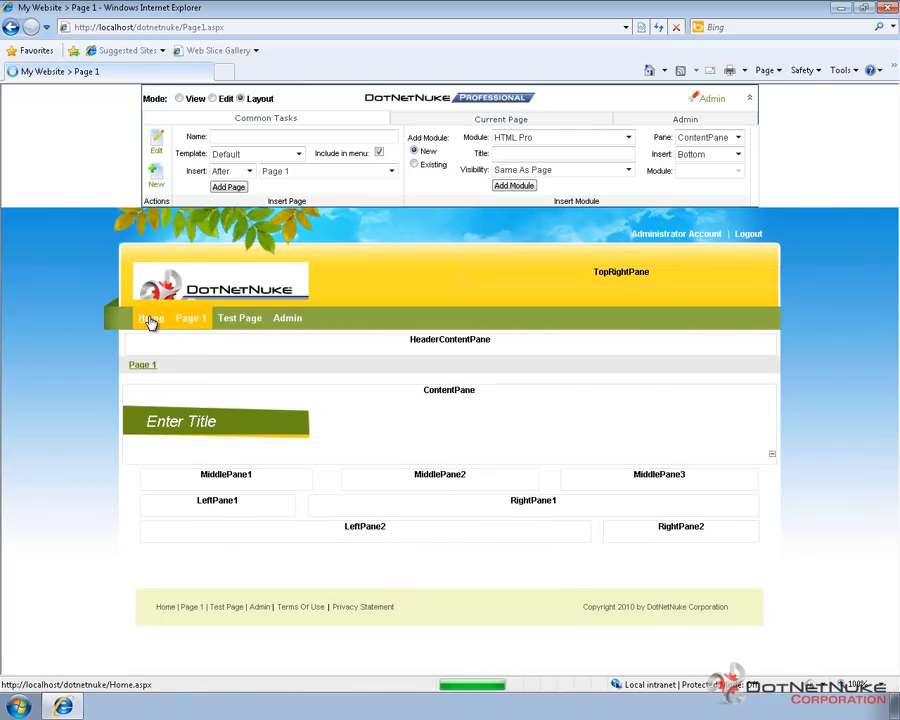
left_click(150, 318)
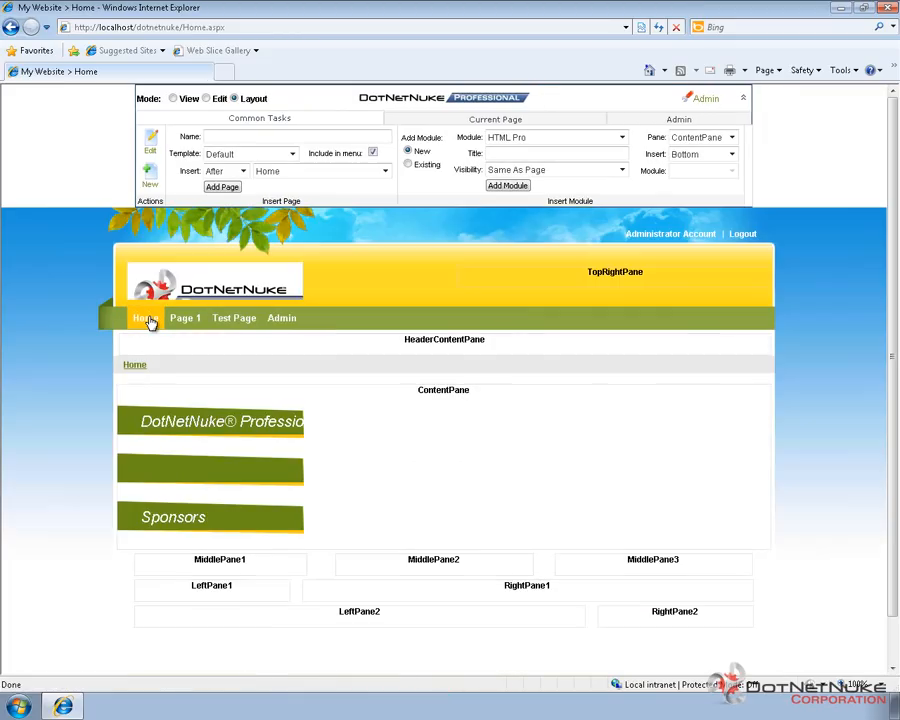
mouse_move(322, 423)
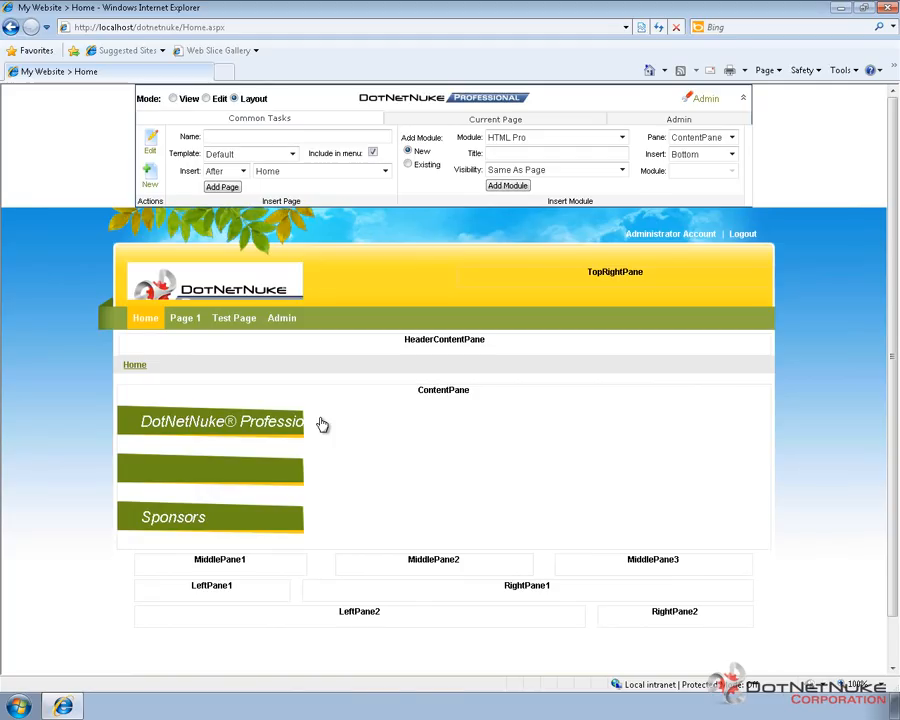
mouse_move(347, 426)
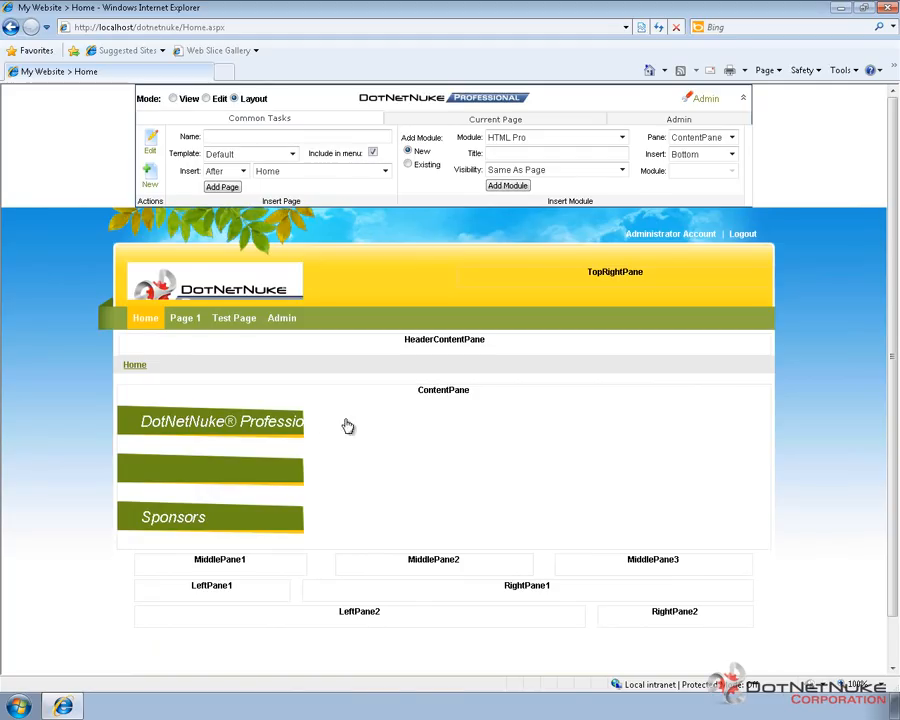
mouse_move(450, 434)
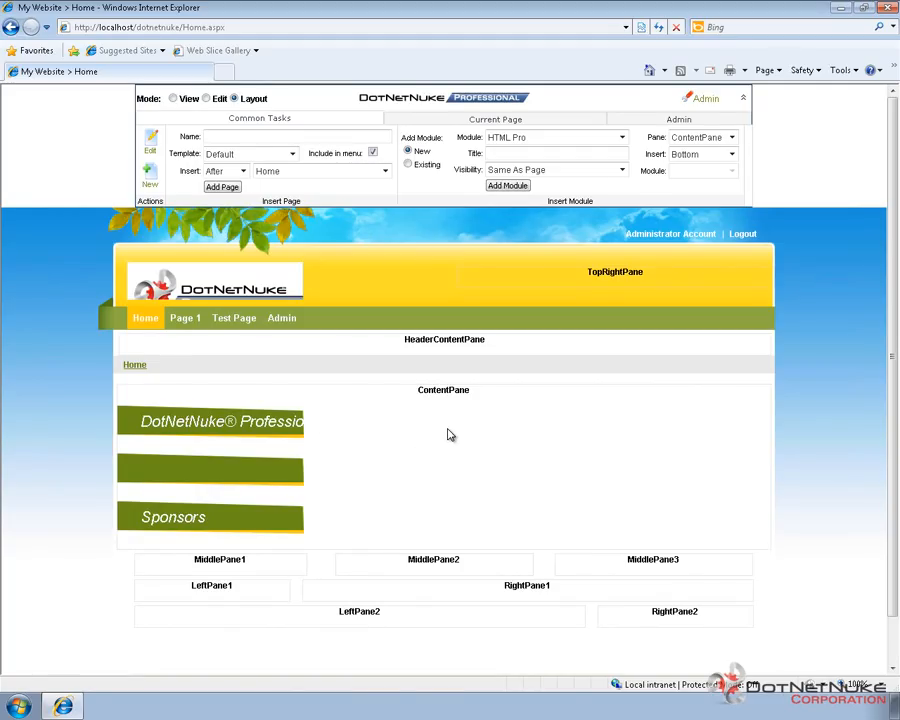
mouse_move(474, 430)
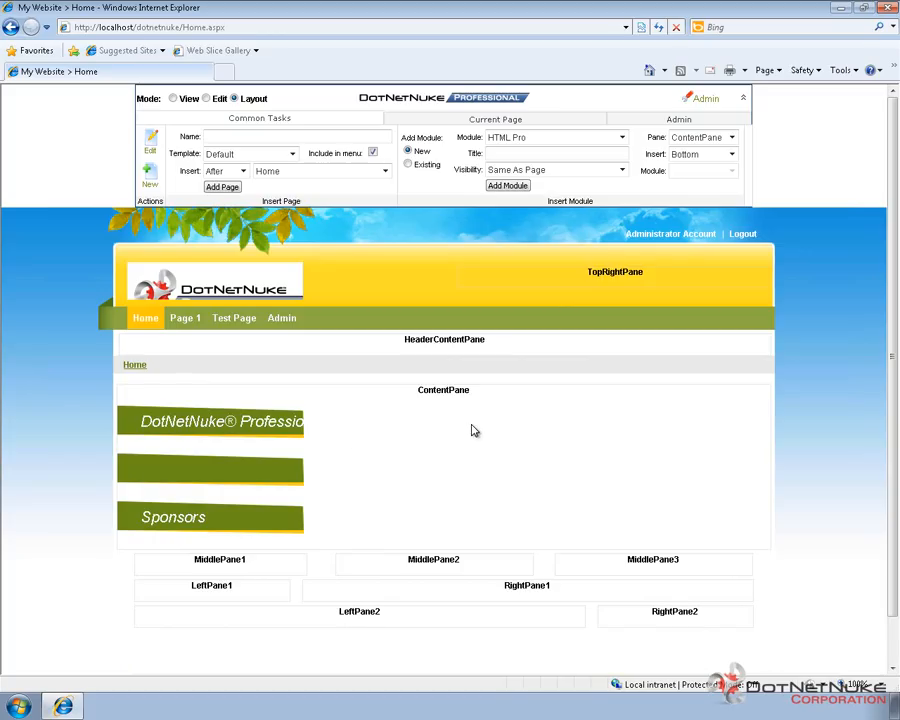
mouse_move(447, 423)
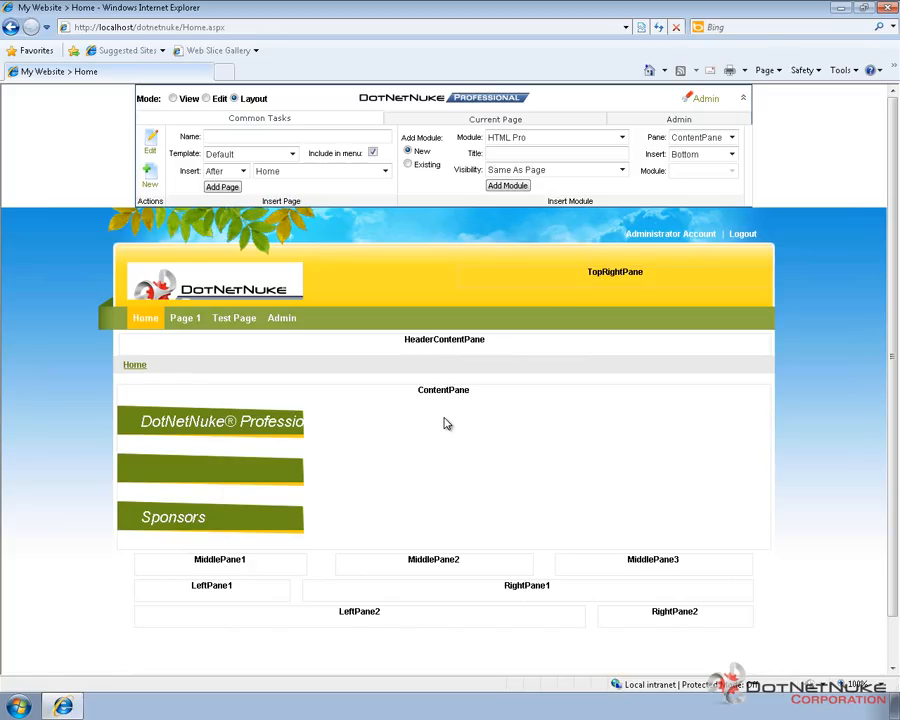
mouse_move(415, 230)
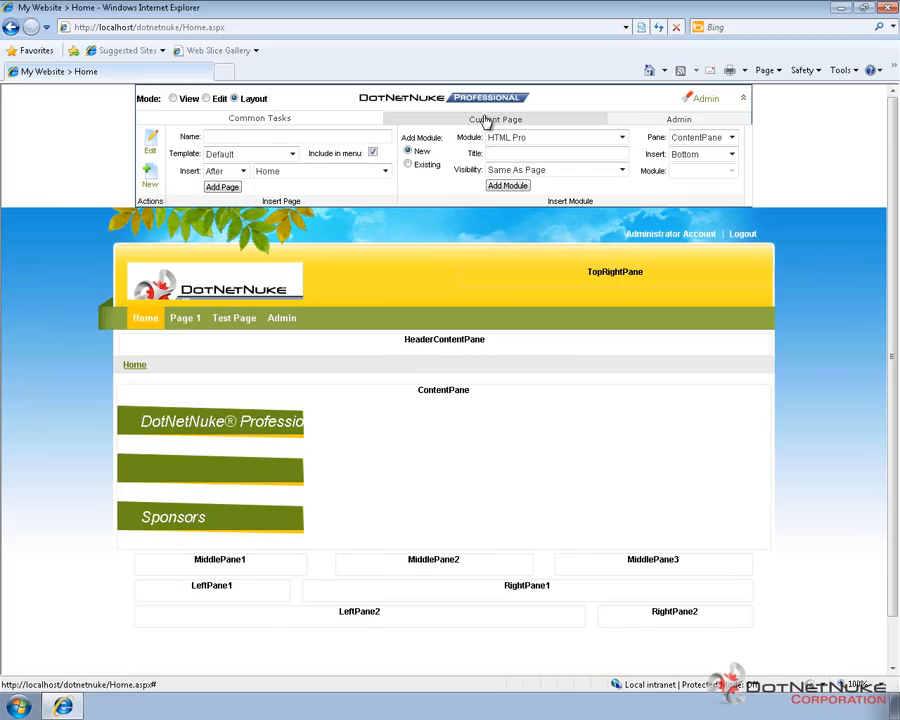
Step: Apply the Ecozany - EcoZany_HomePage skin to the Home page and update it
left_click(495, 118)
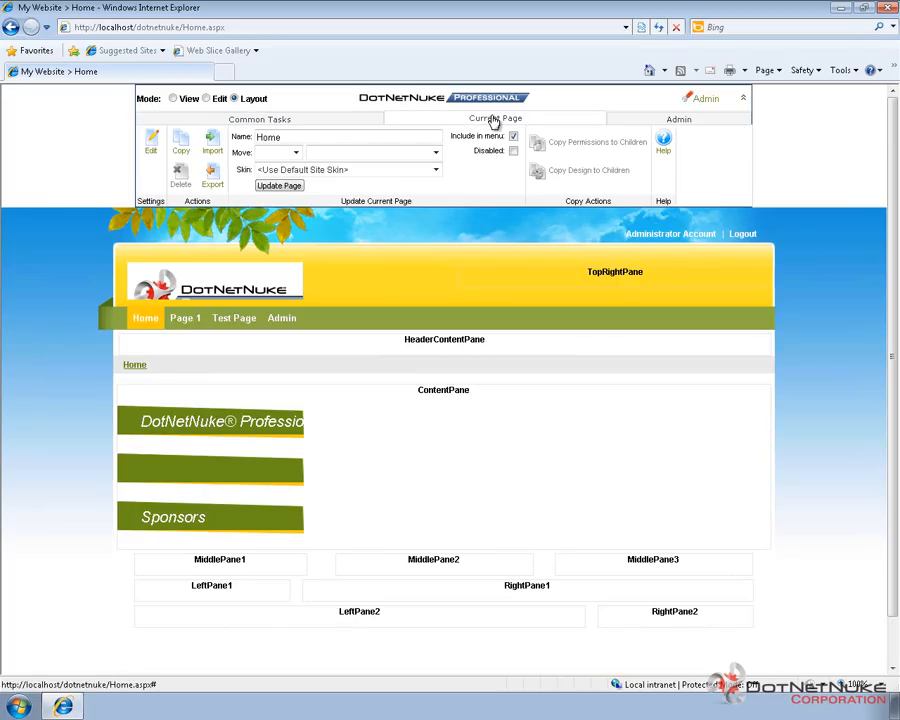
left_click(435, 169)
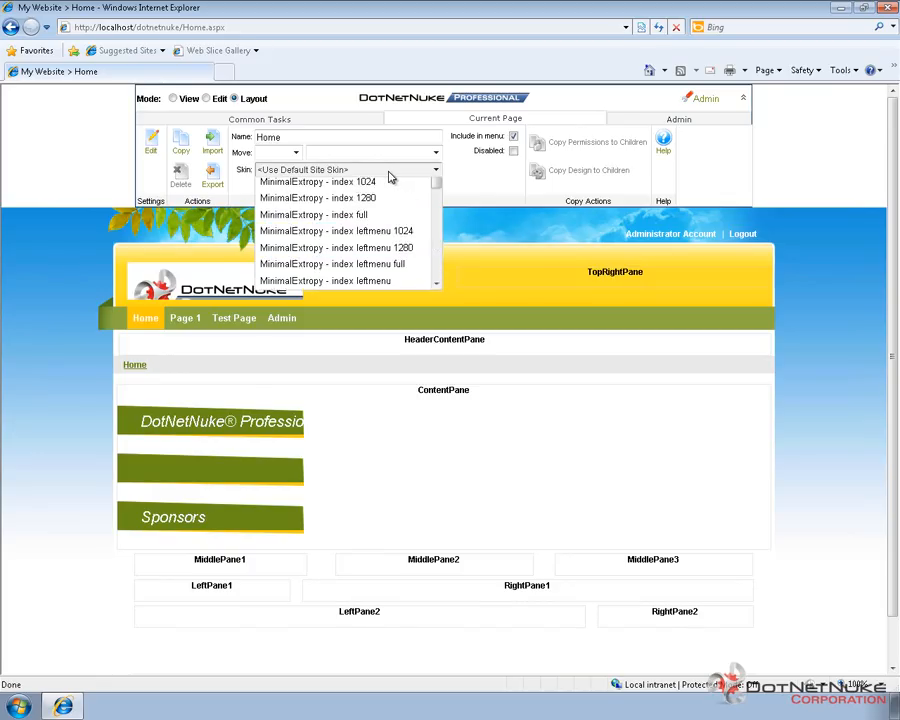
scroll("up", 3)
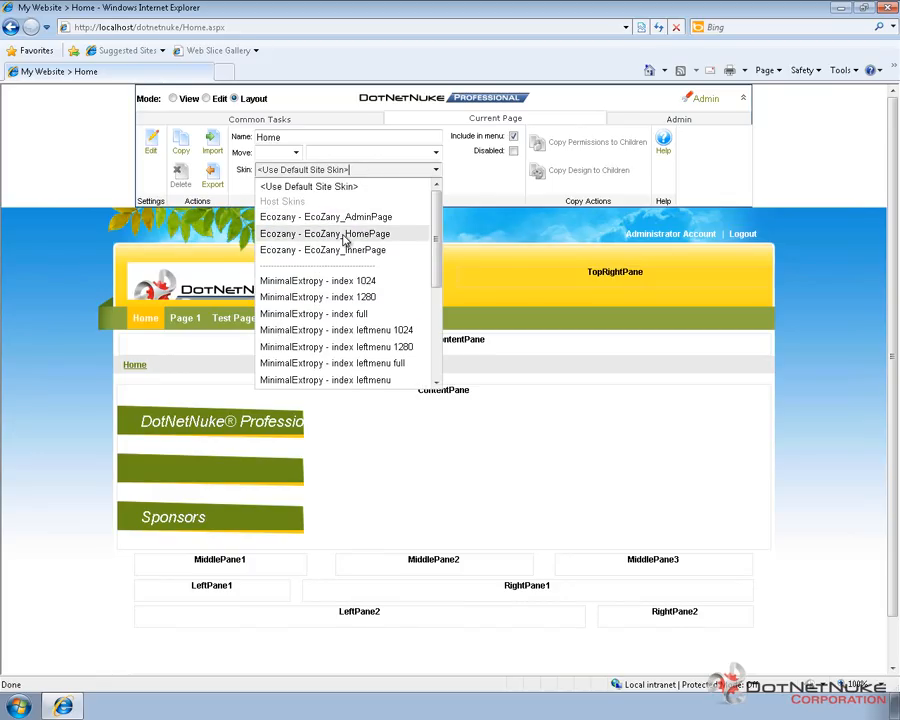
left_click(325, 233)
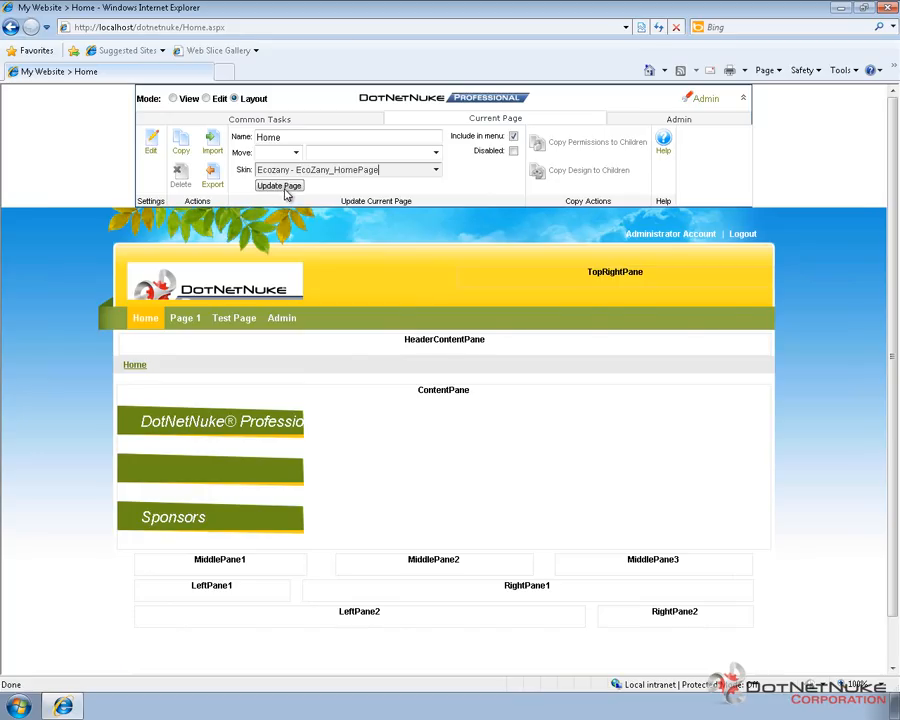
left_click(279, 187)
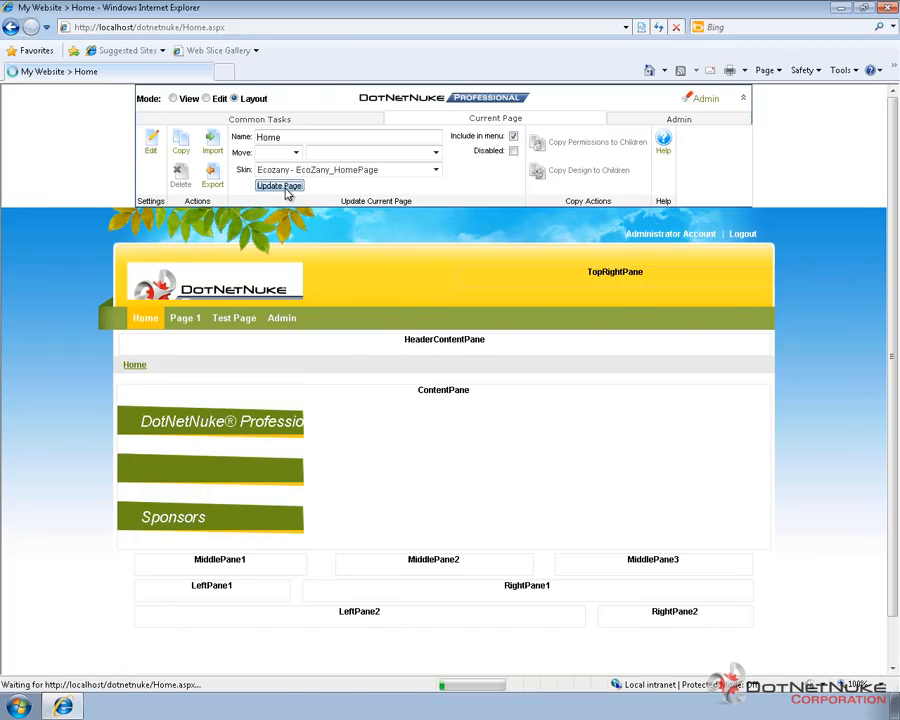
left_click(279, 186)
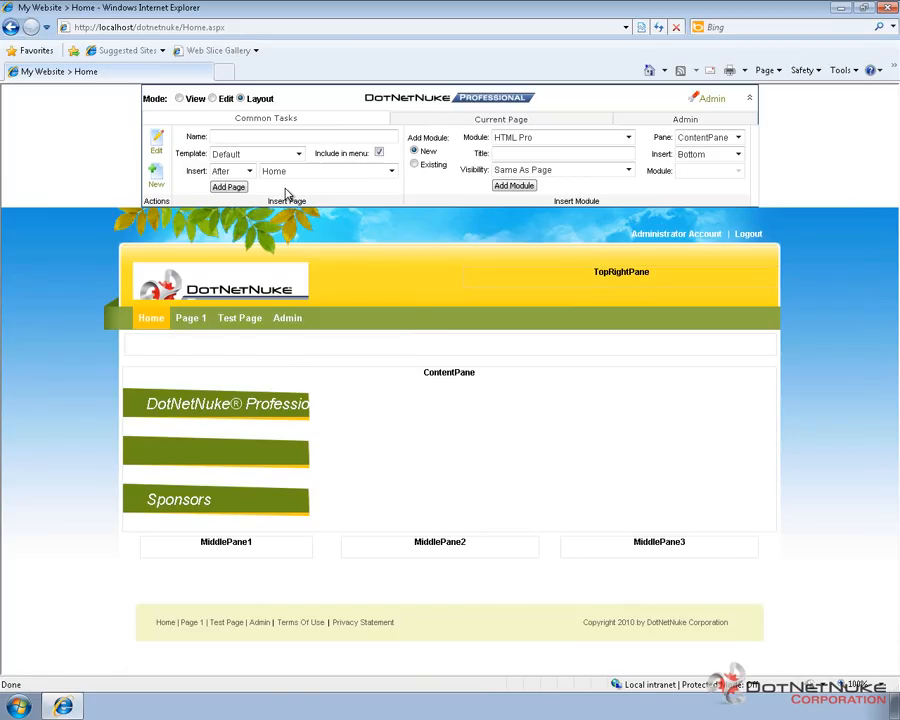
mouse_move(690, 250)
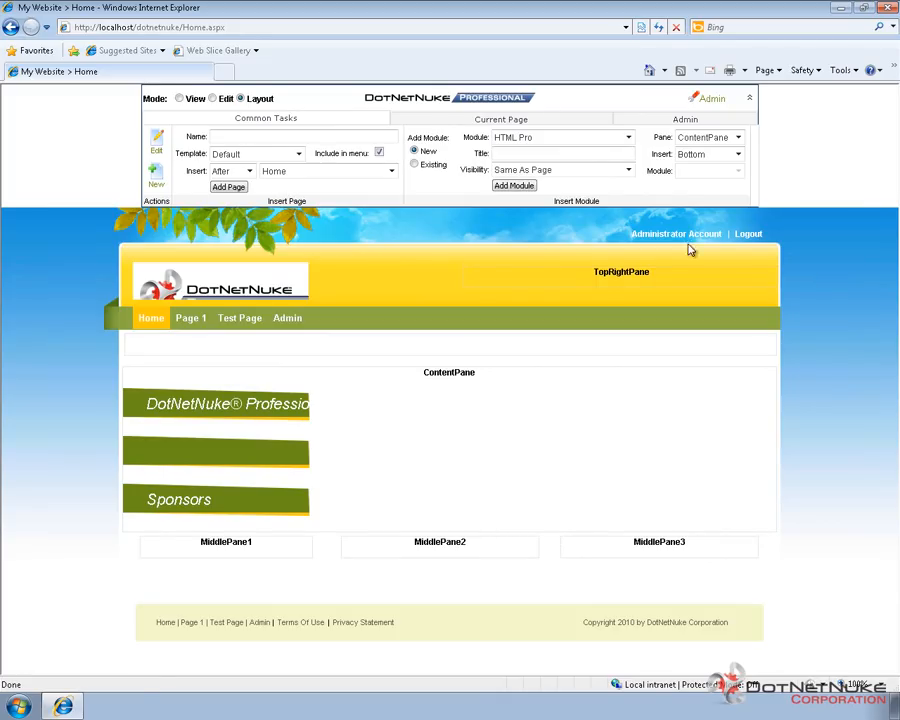
mouse_move(390, 340)
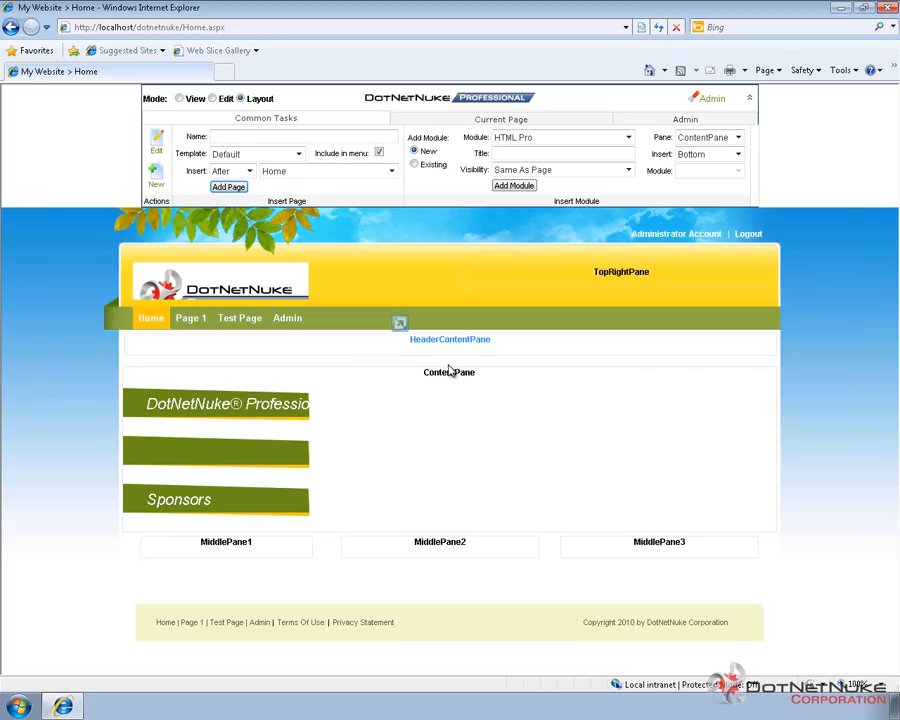
mouse_move(228, 547)
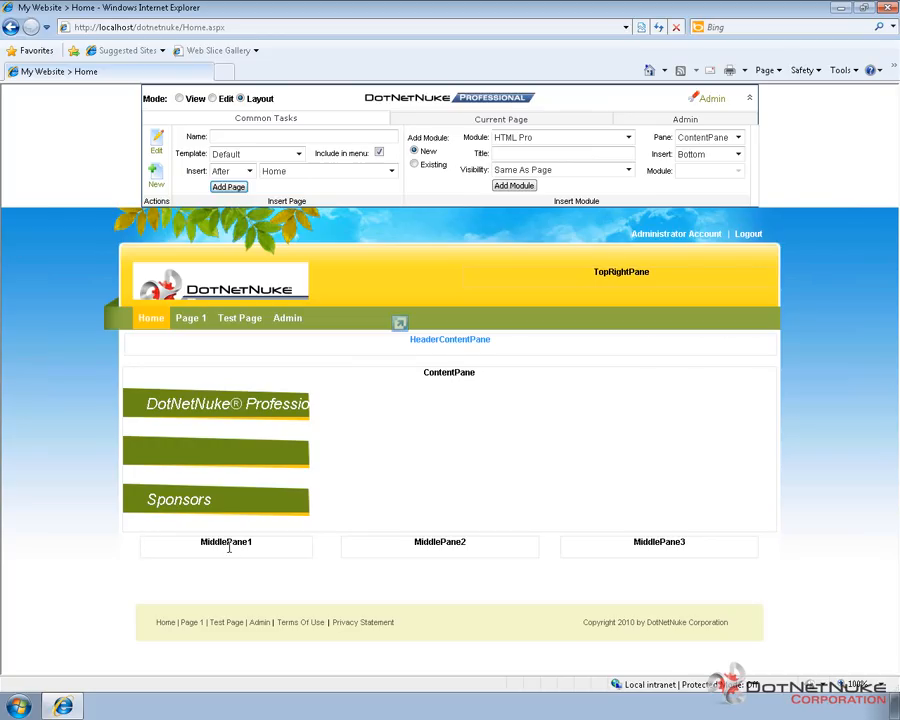
mouse_move(297, 571)
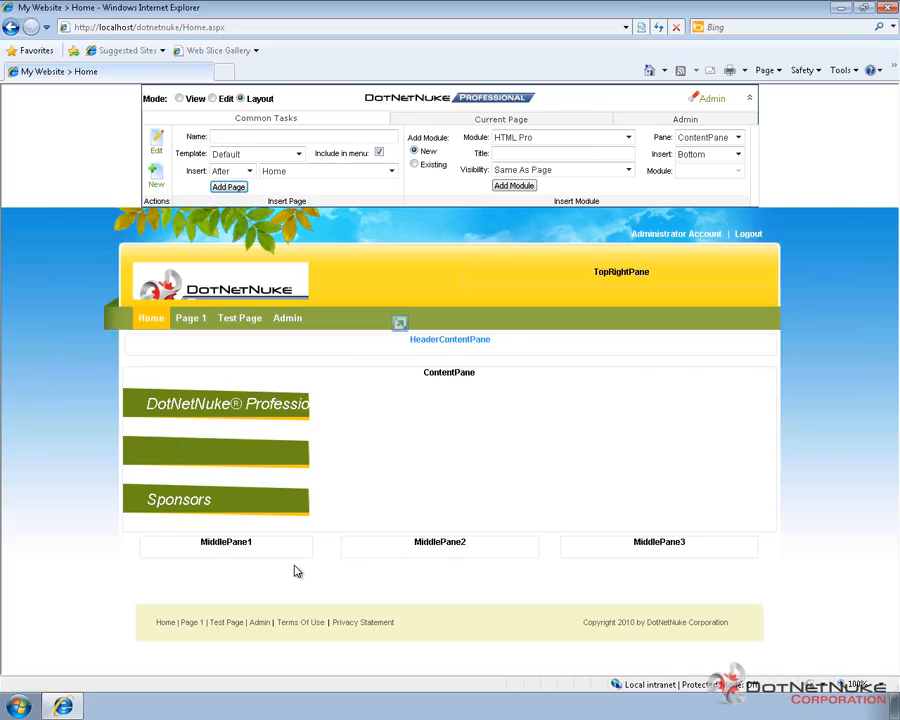
mouse_move(479, 593)
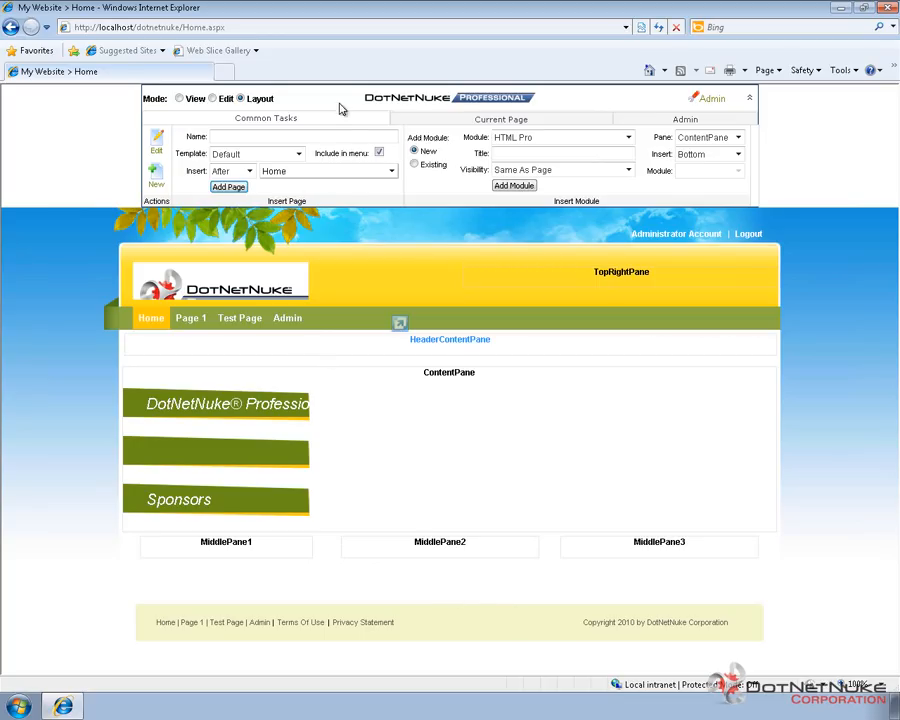
Step: Put the Home page into Edit mode after reviewing its HomePage skin layout
left_click(207, 98)
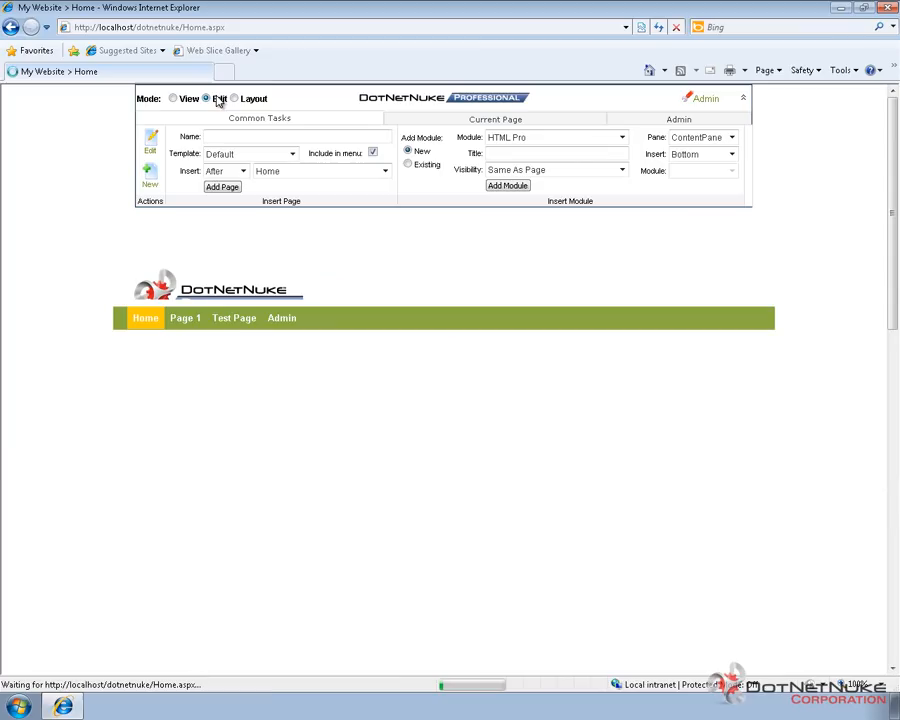
Step: Scroll the Edit-mode Home page to review its banner, promo boxes and Getting Started content
left_click(206, 98)
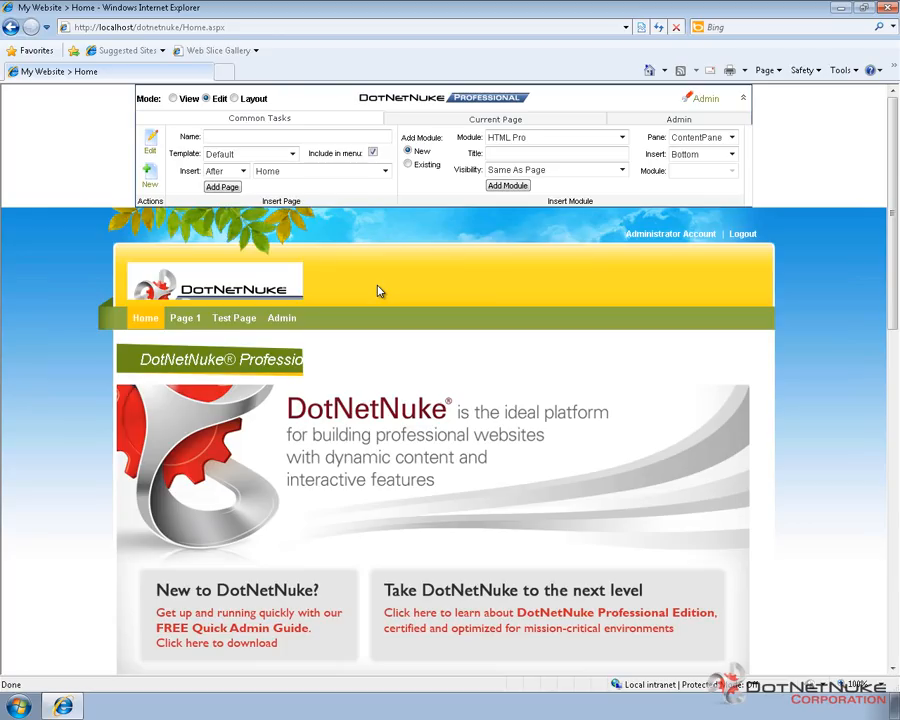
scroll("down", 3)
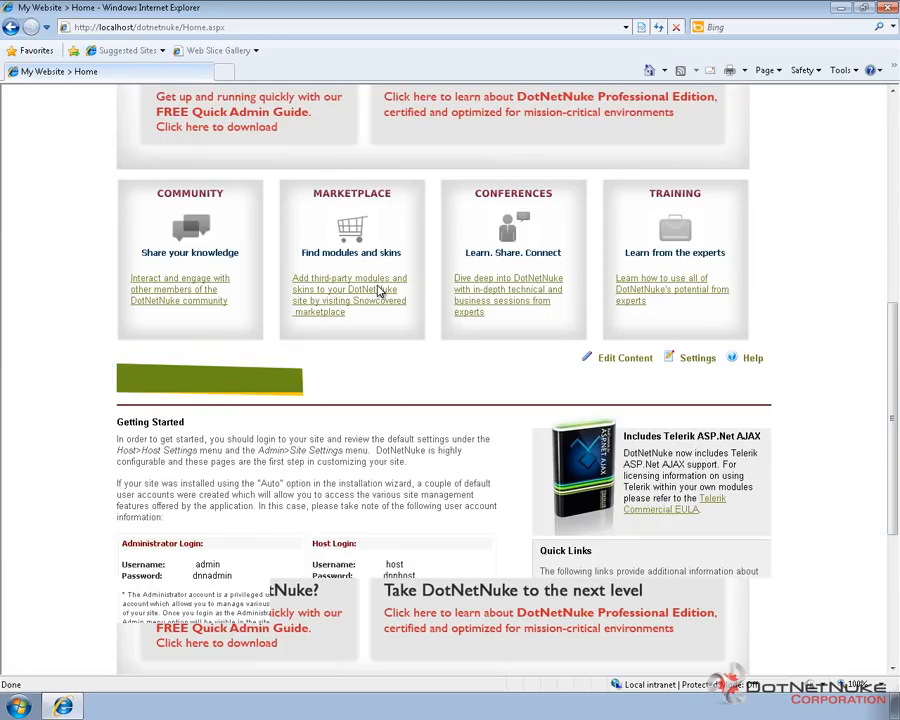